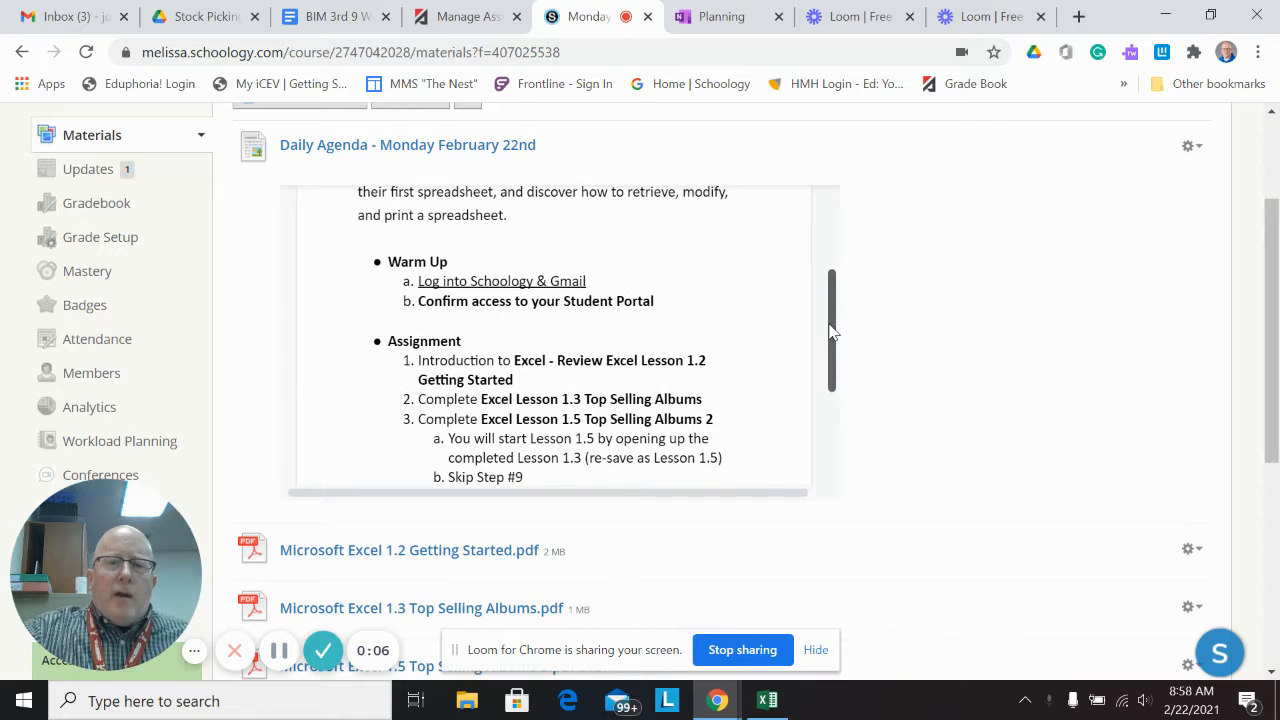
Step: Scroll the course materials and bring up the Microsoft Excel 1.3 Top Selling Albums.pdf handout
scroll("down", 3)
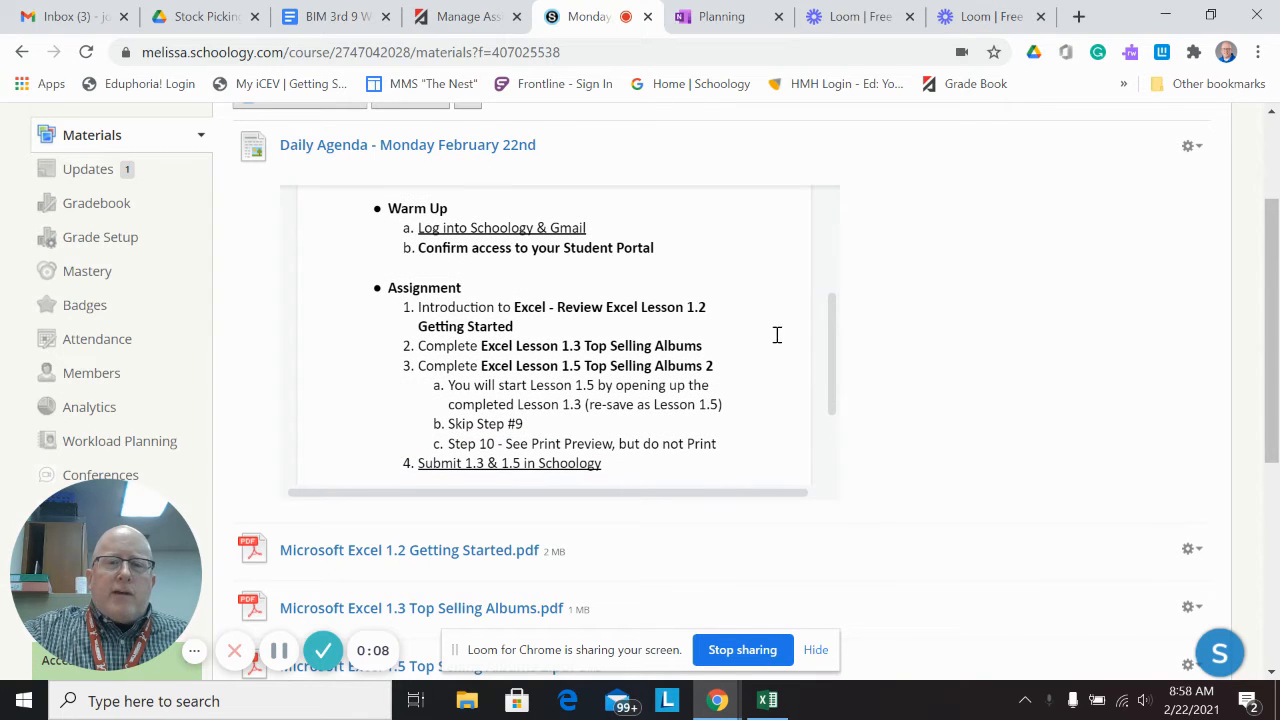
mouse_move(716, 364)
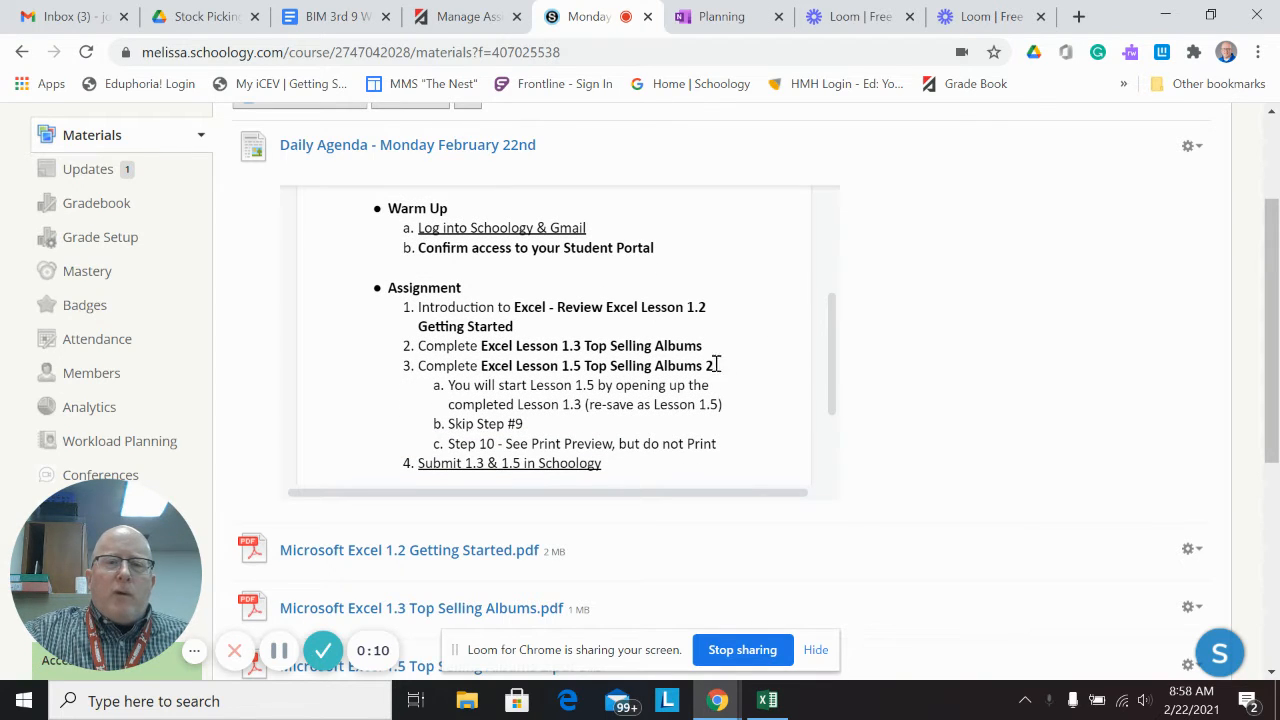
scroll("down", 3)
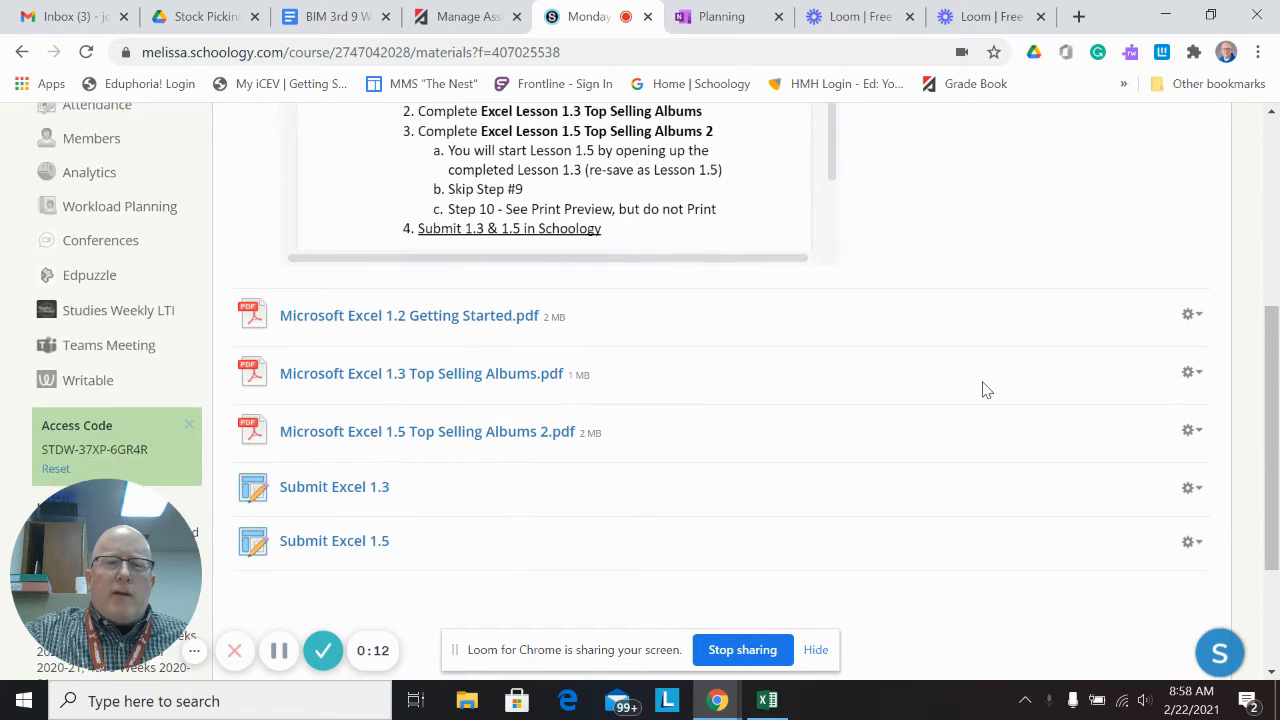
scroll("down", 3)
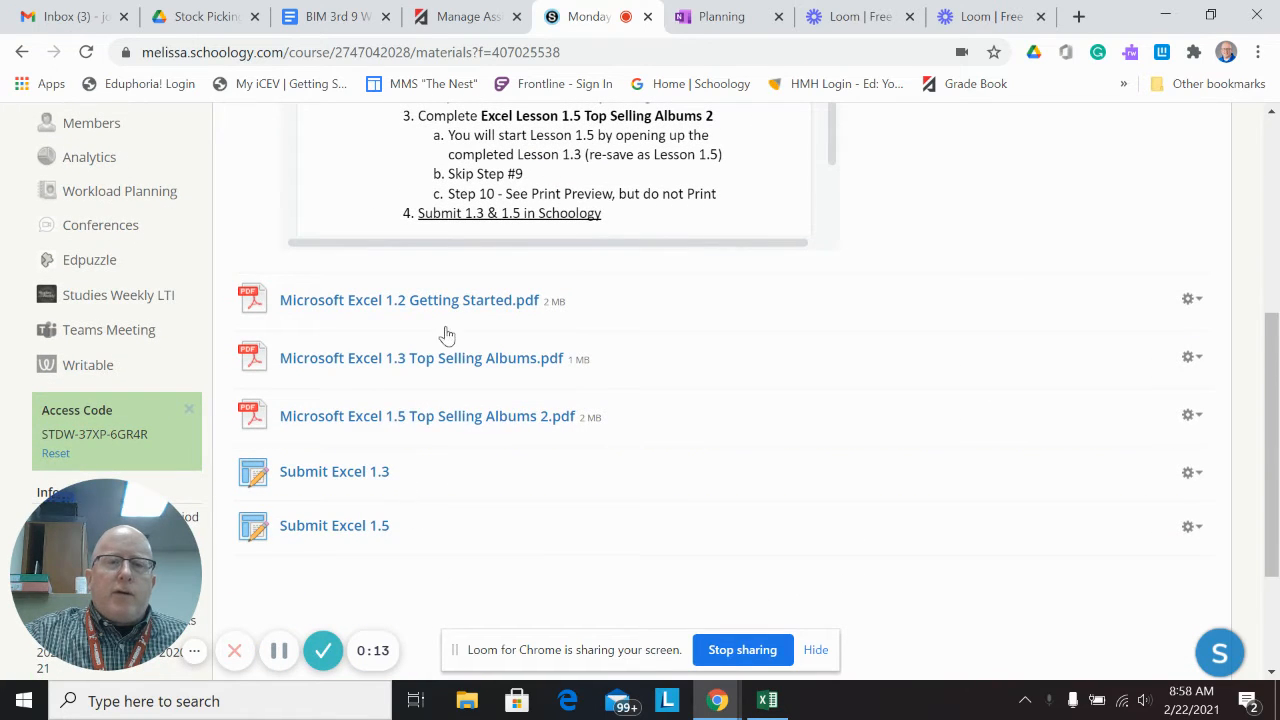
mouse_move(432, 310)
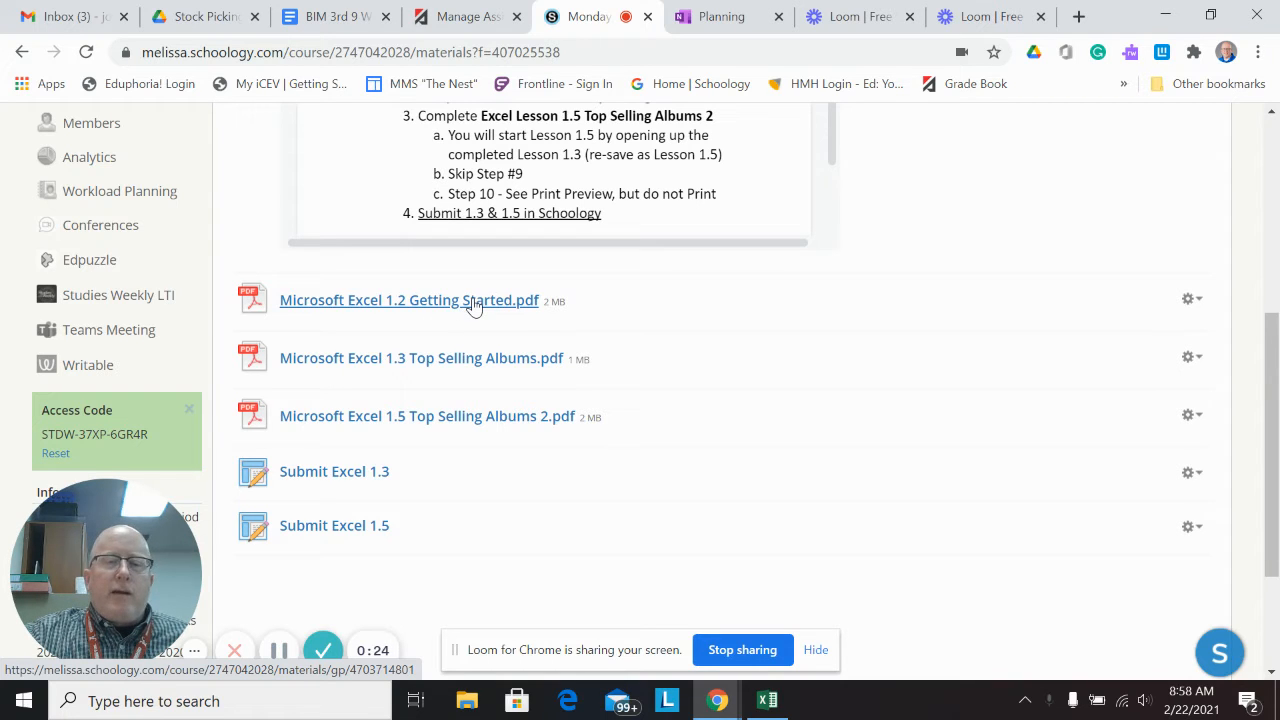
mouse_move(468, 302)
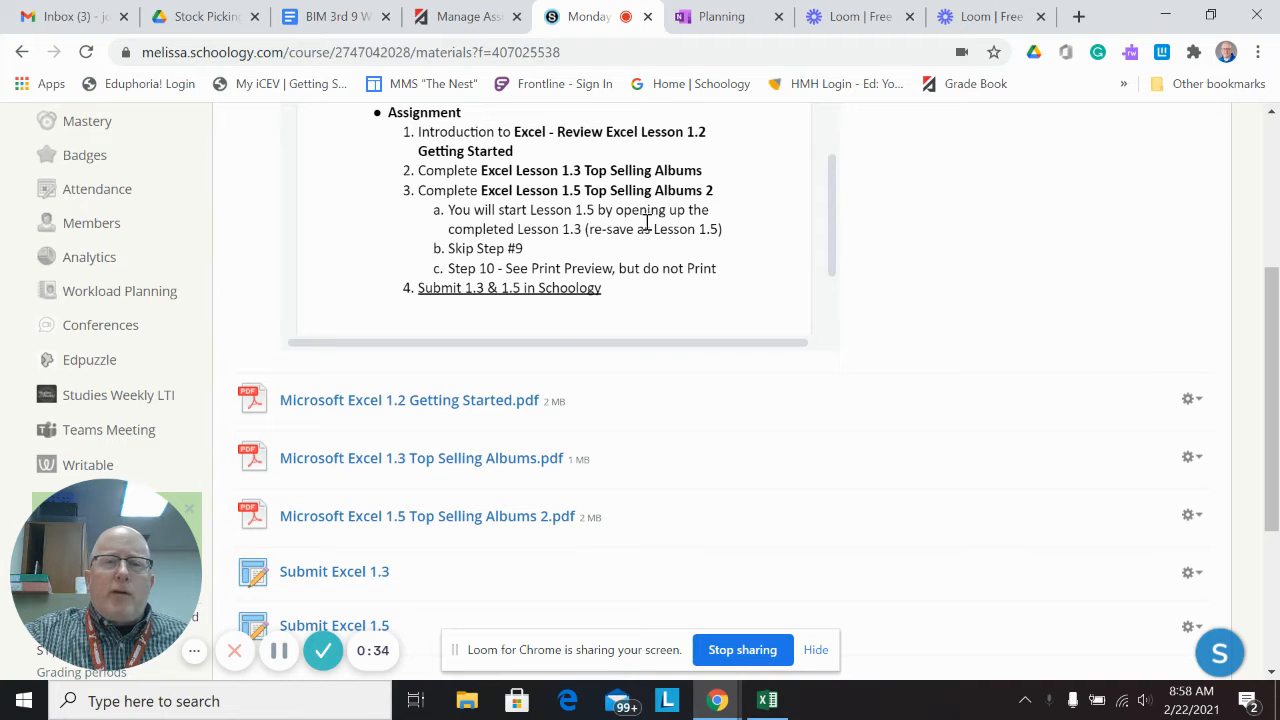
mouse_move(592, 232)
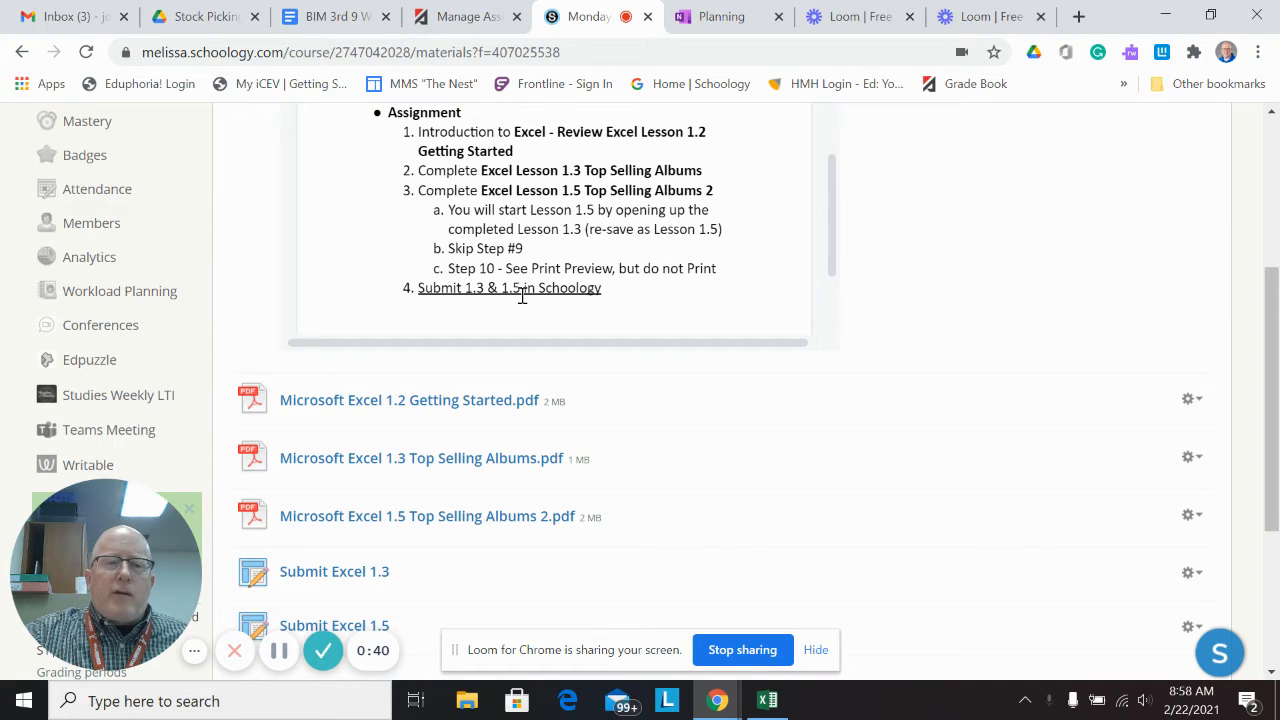
mouse_move(518, 476)
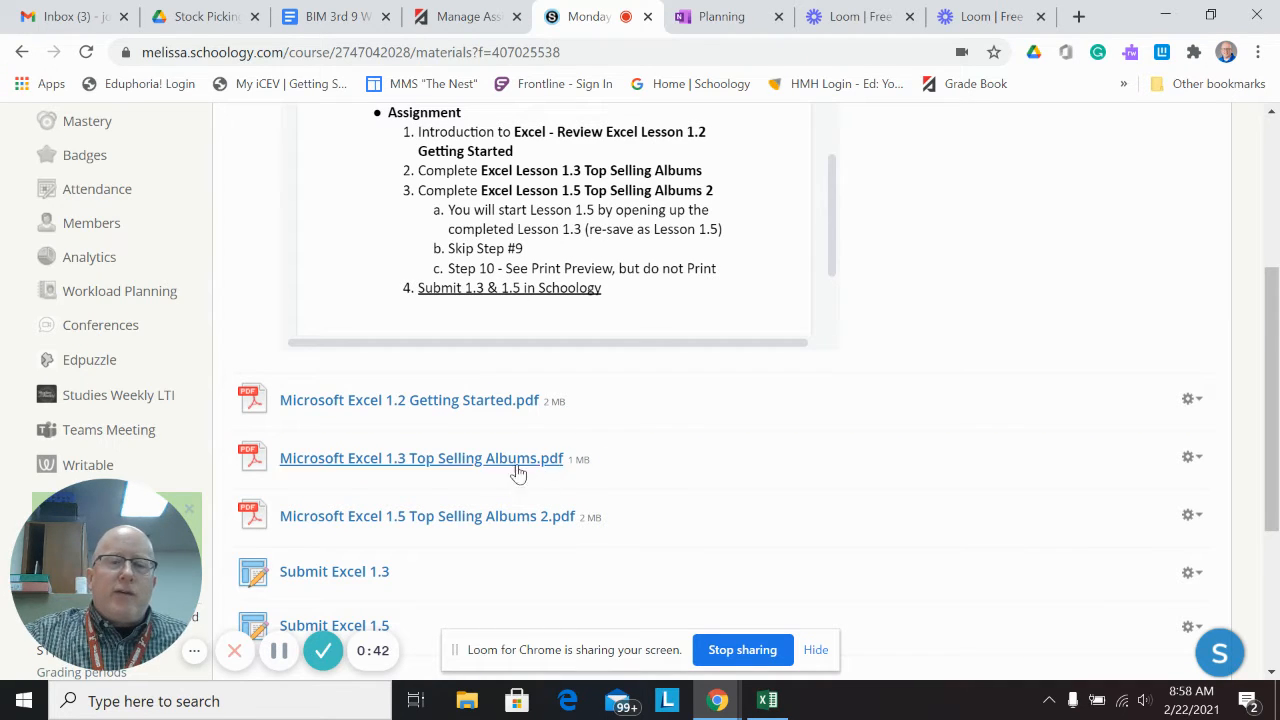
left_click(422, 458)
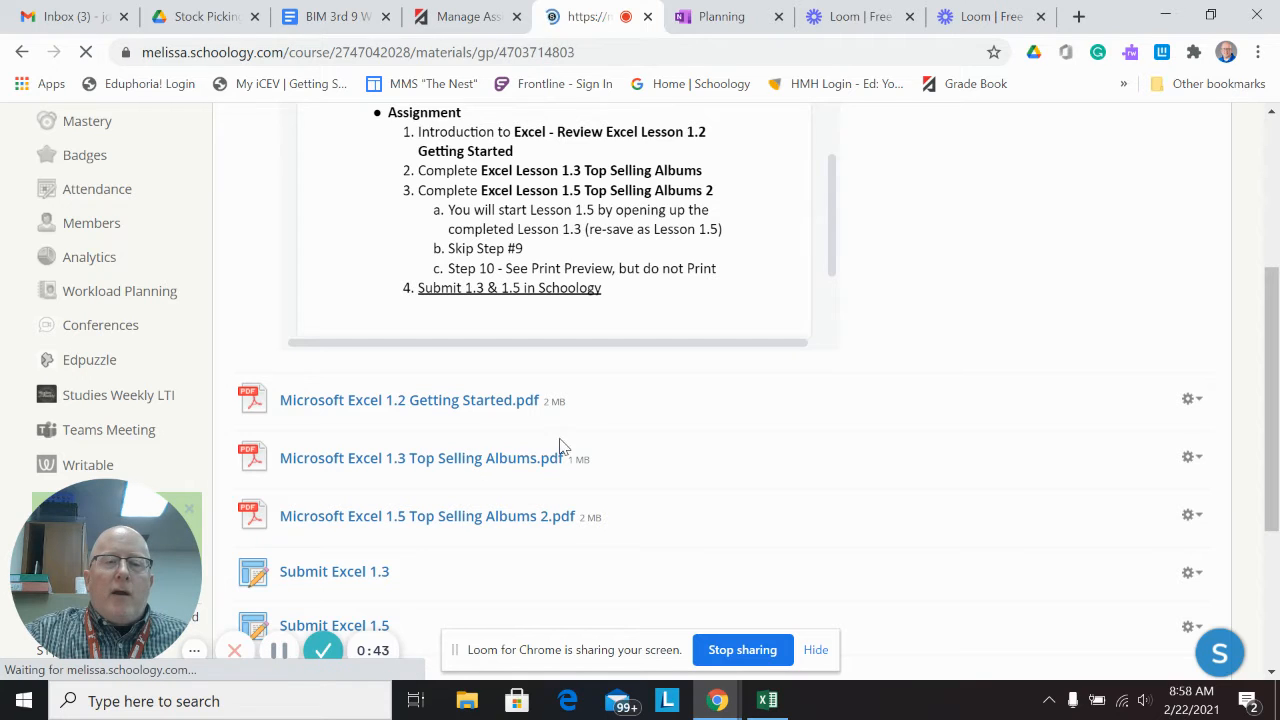
left_click(422, 458)
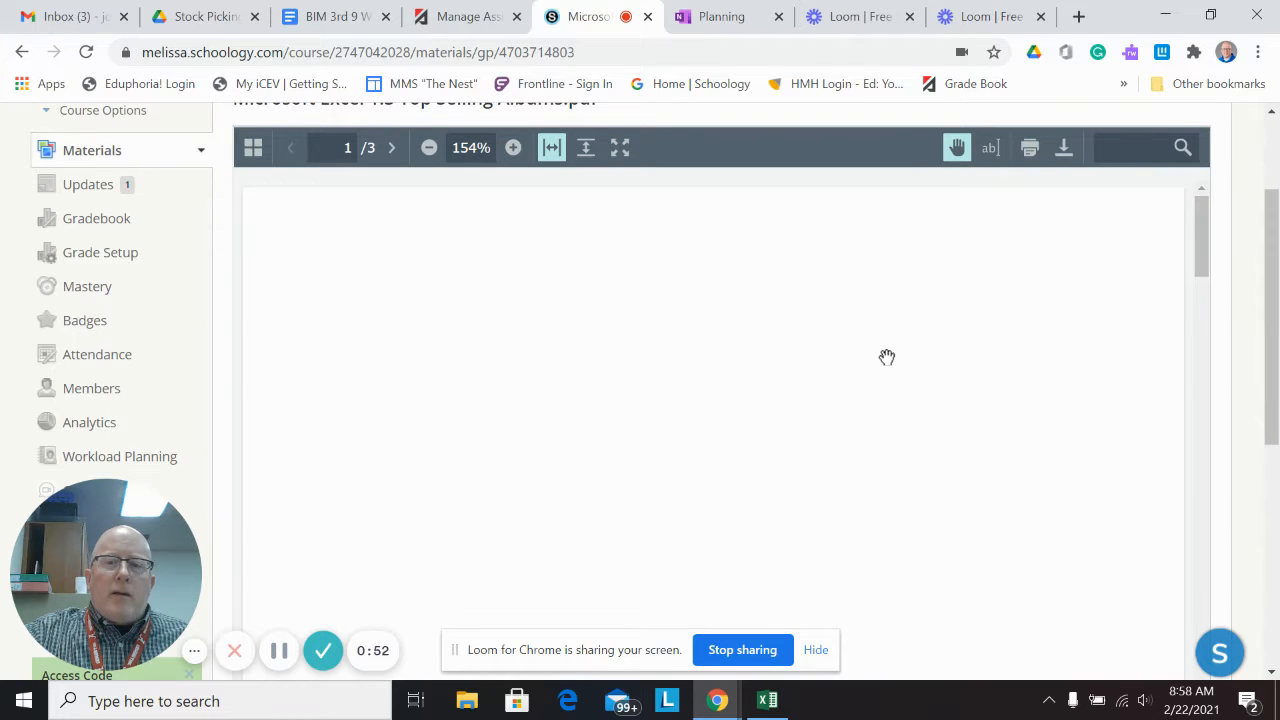
Step: Page through the handout's three pages to the Top 40 Albums figure, ending back on page one
scroll("down", 3)
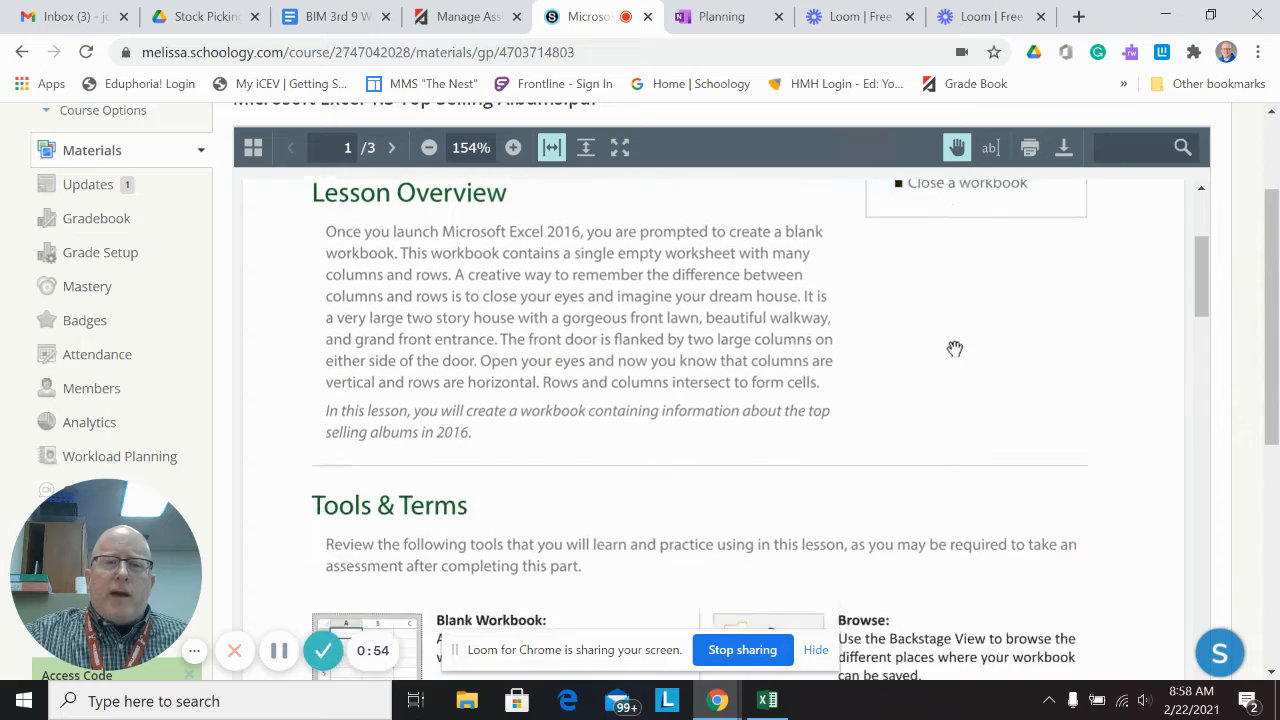
scroll("down", 3)
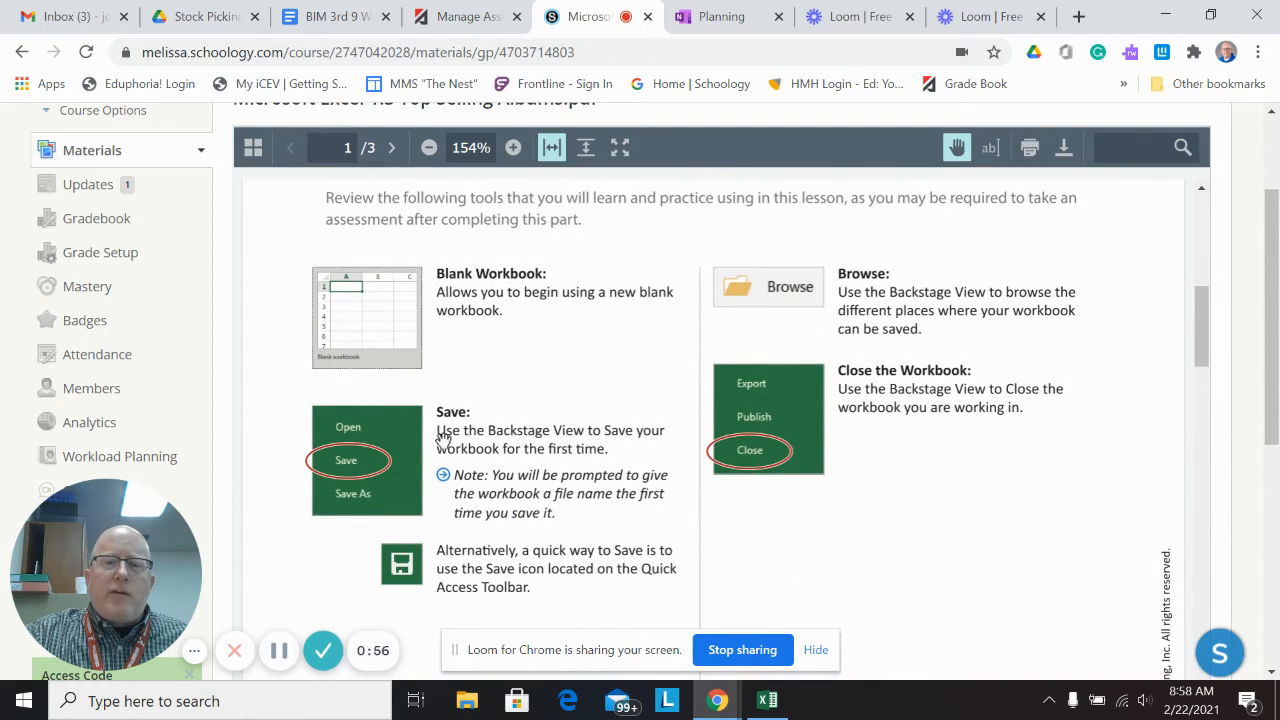
left_click(392, 148)
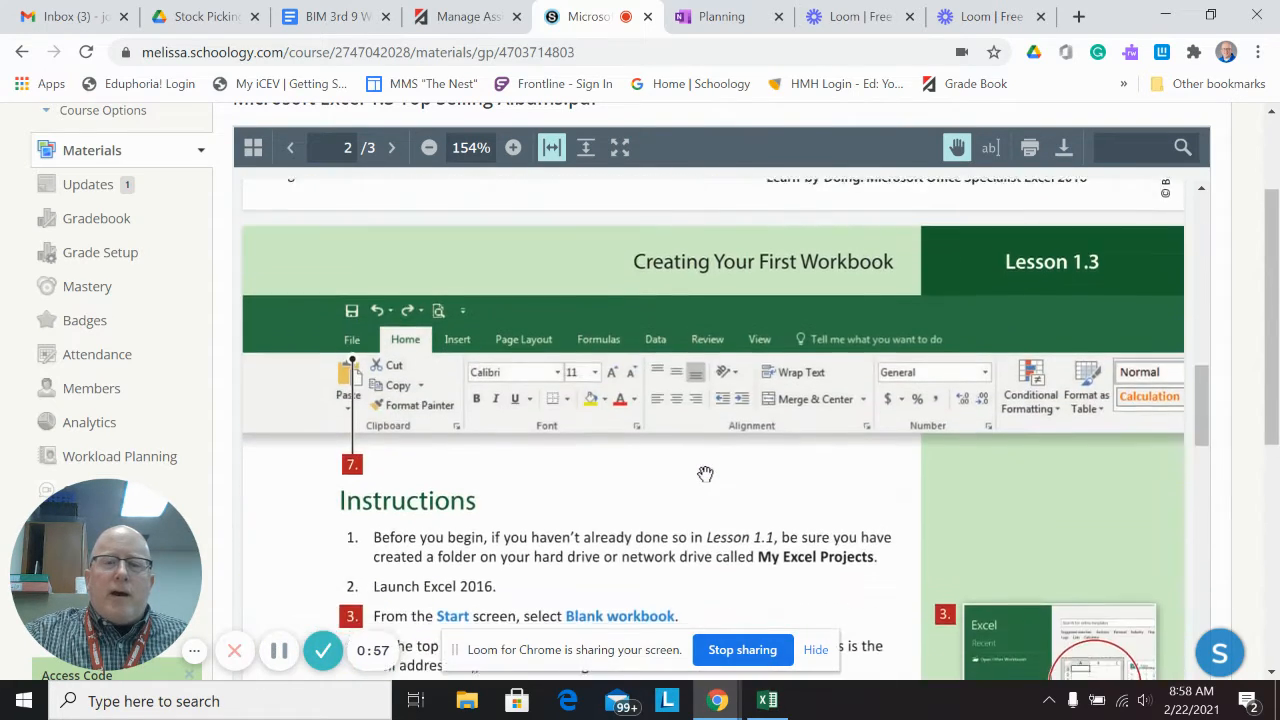
scroll("down", 3)
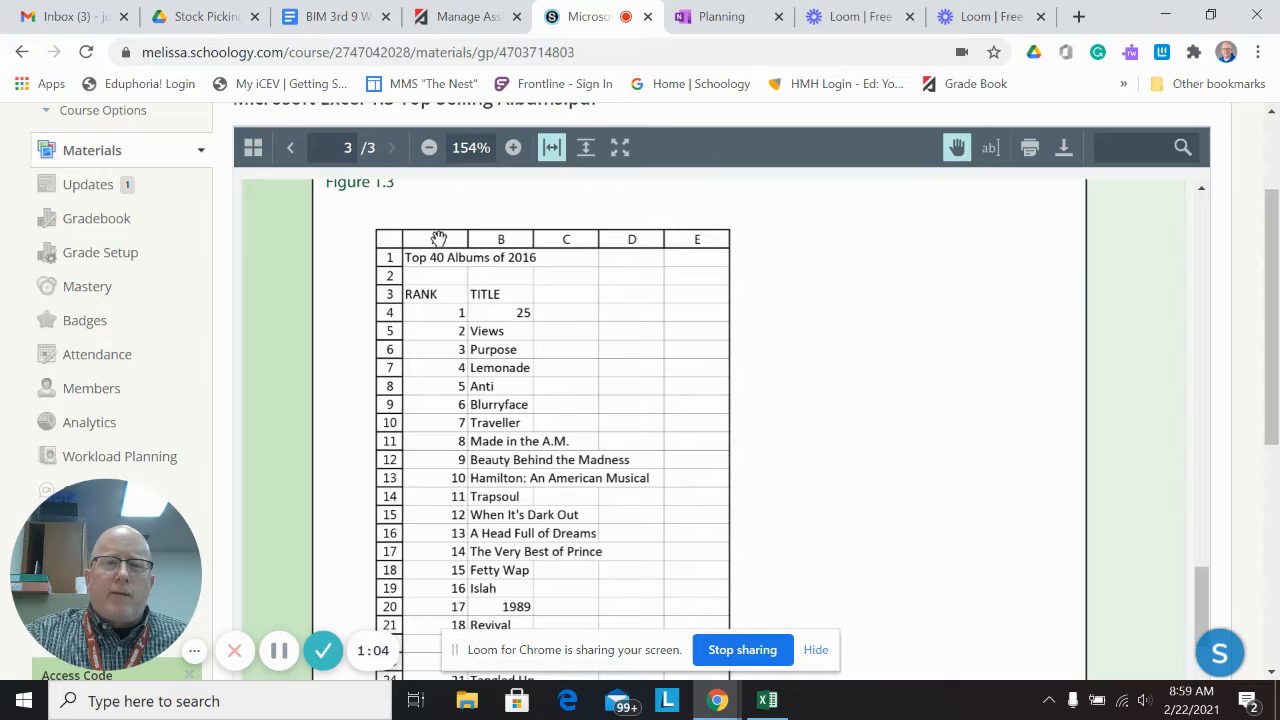
mouse_move(618, 366)
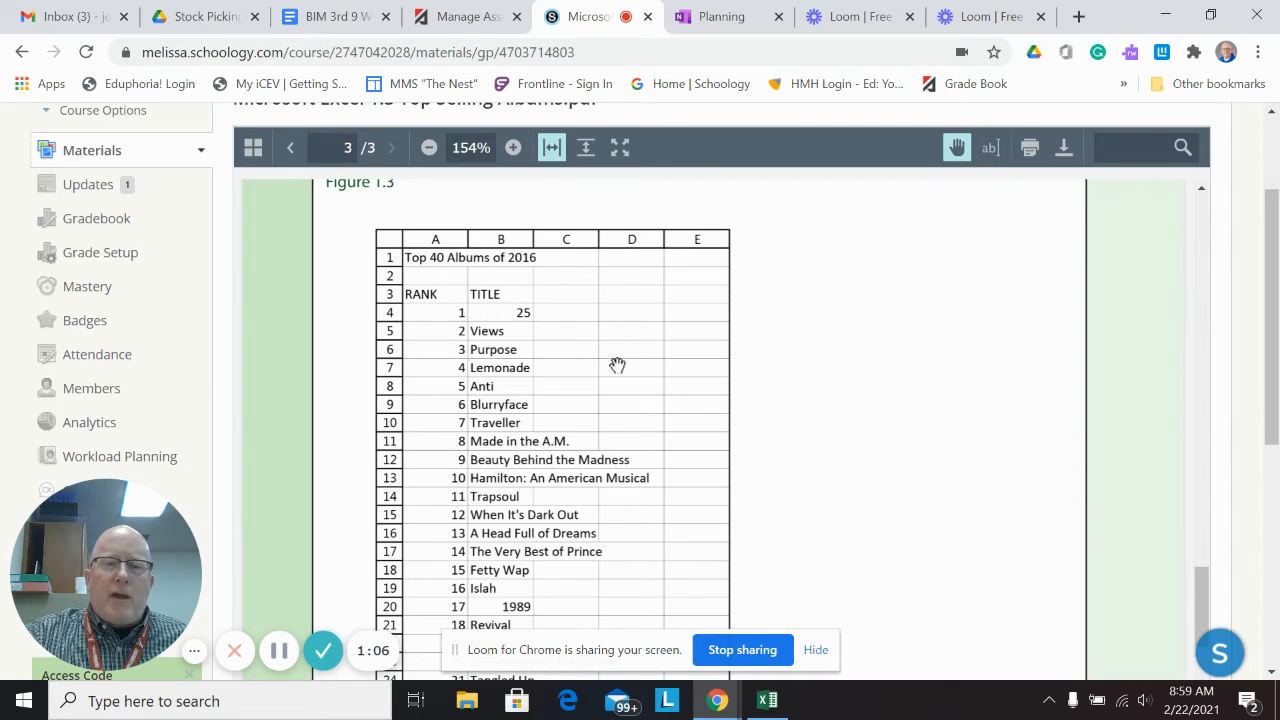
scroll("down", 3)
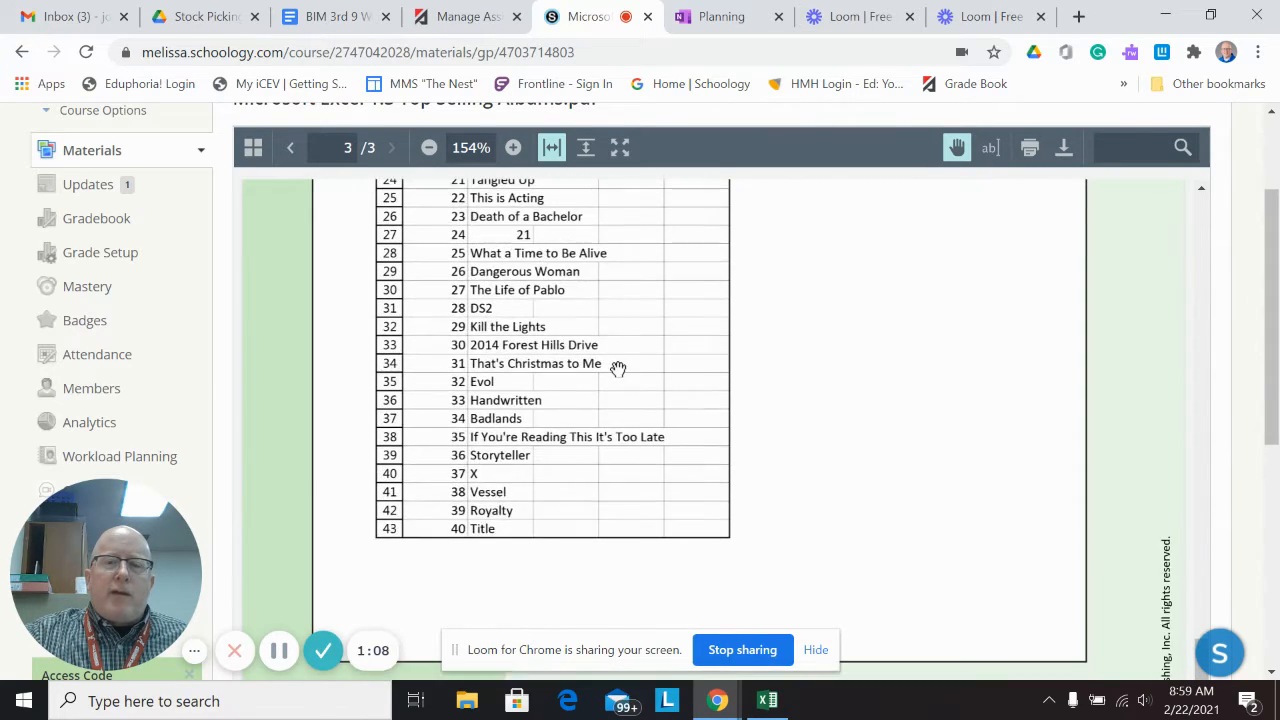
left_click(290, 148)
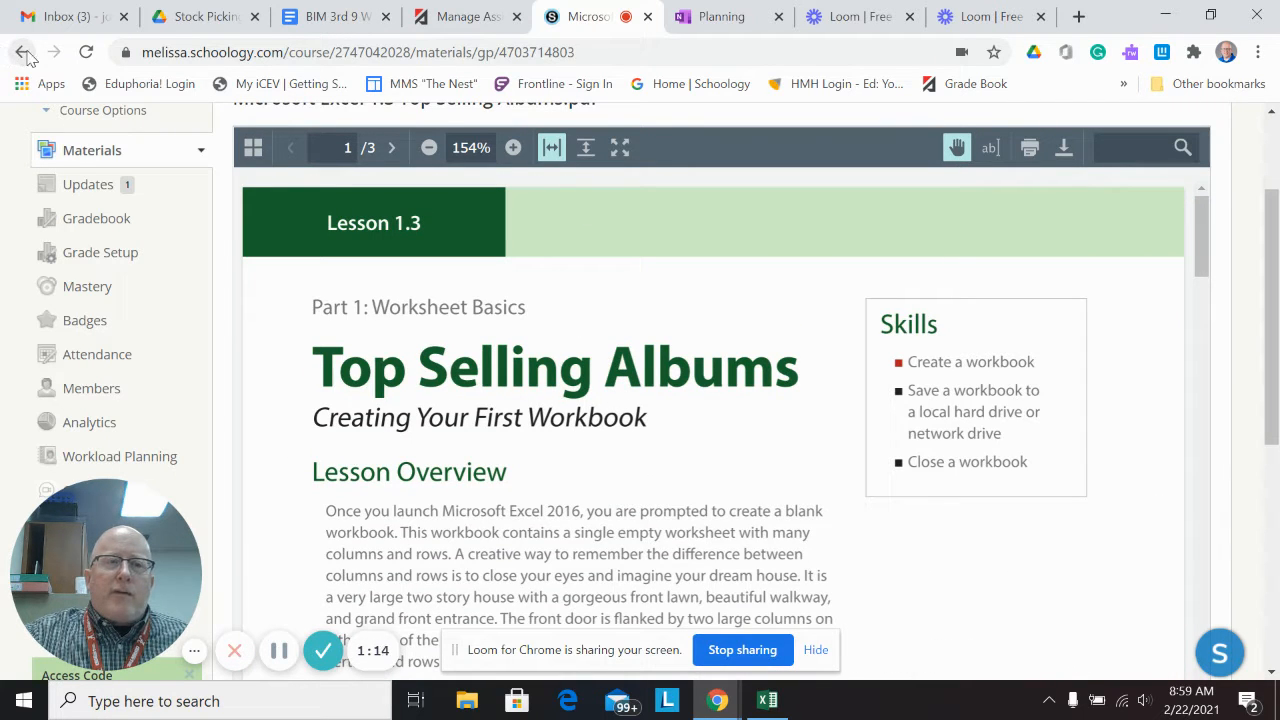
Step: Return to Materials and bring up the Microsoft Excel 1.5 Top Selling Albums 2.pdf handout
left_click(24, 52)
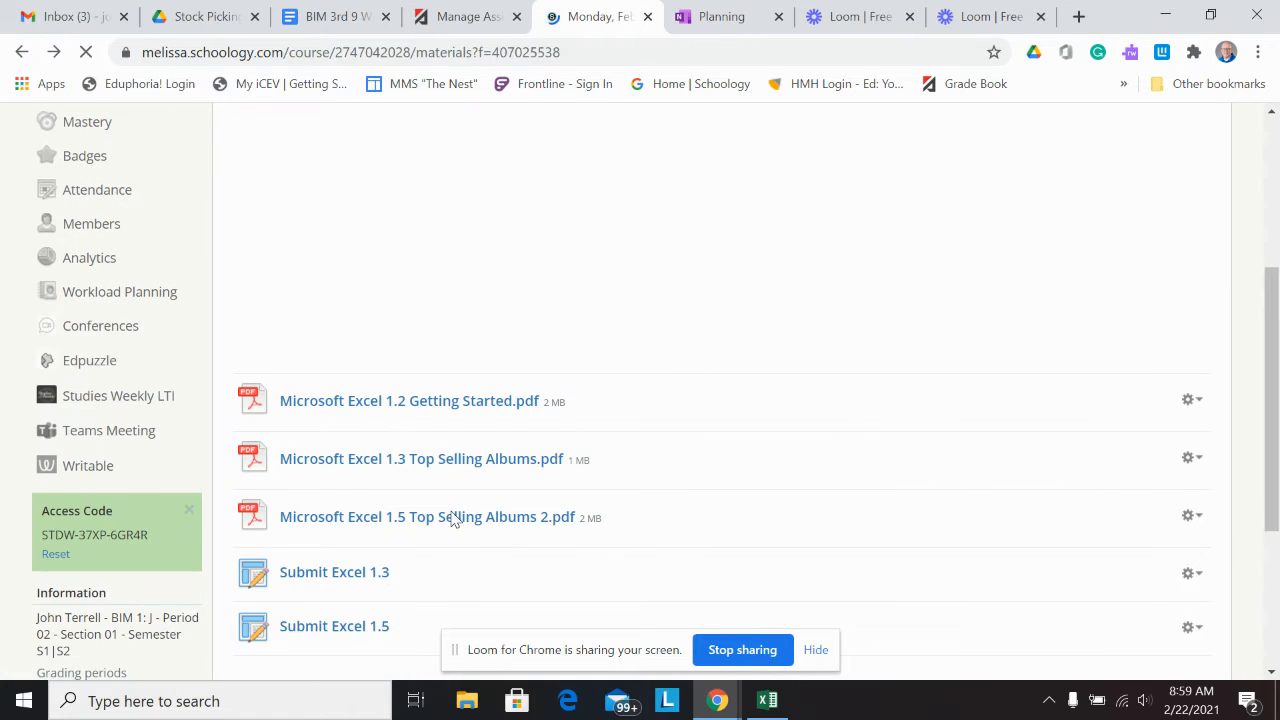
left_click(428, 516)
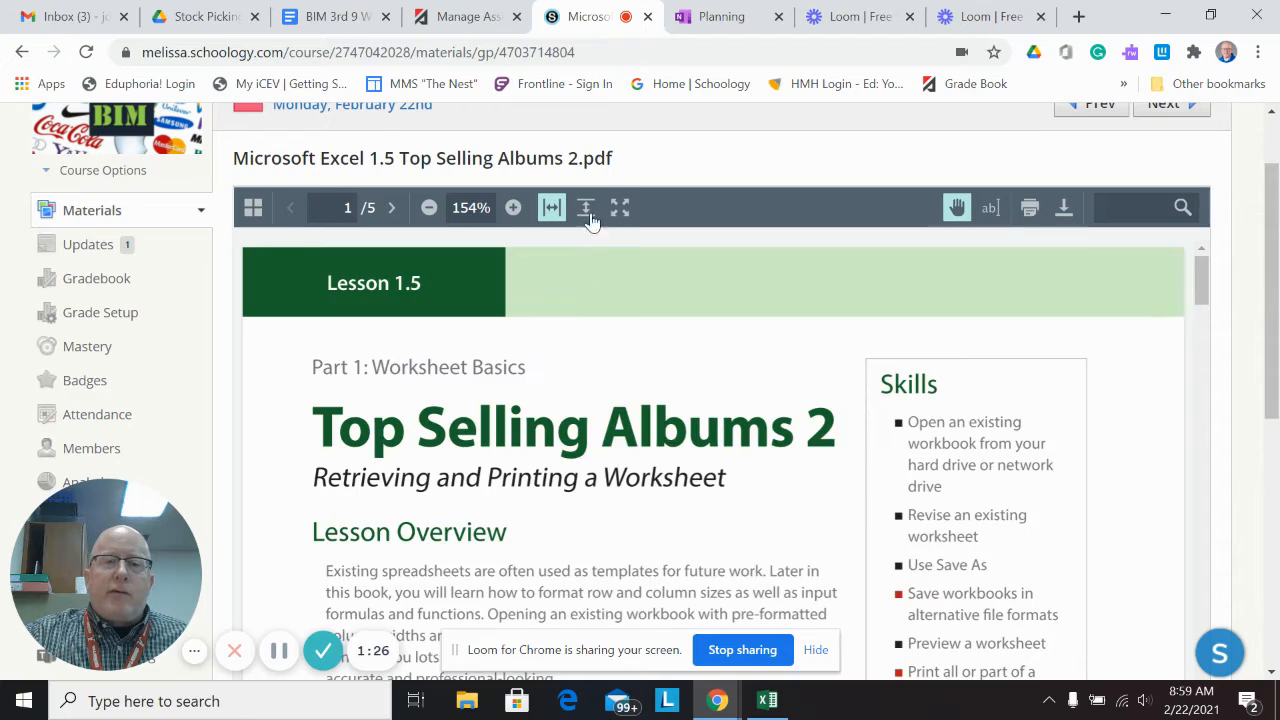
Step: Page through the 1.5 handout to Figure 1.5 A showing the sample sheet with its ARTIST column
scroll("down", 3)
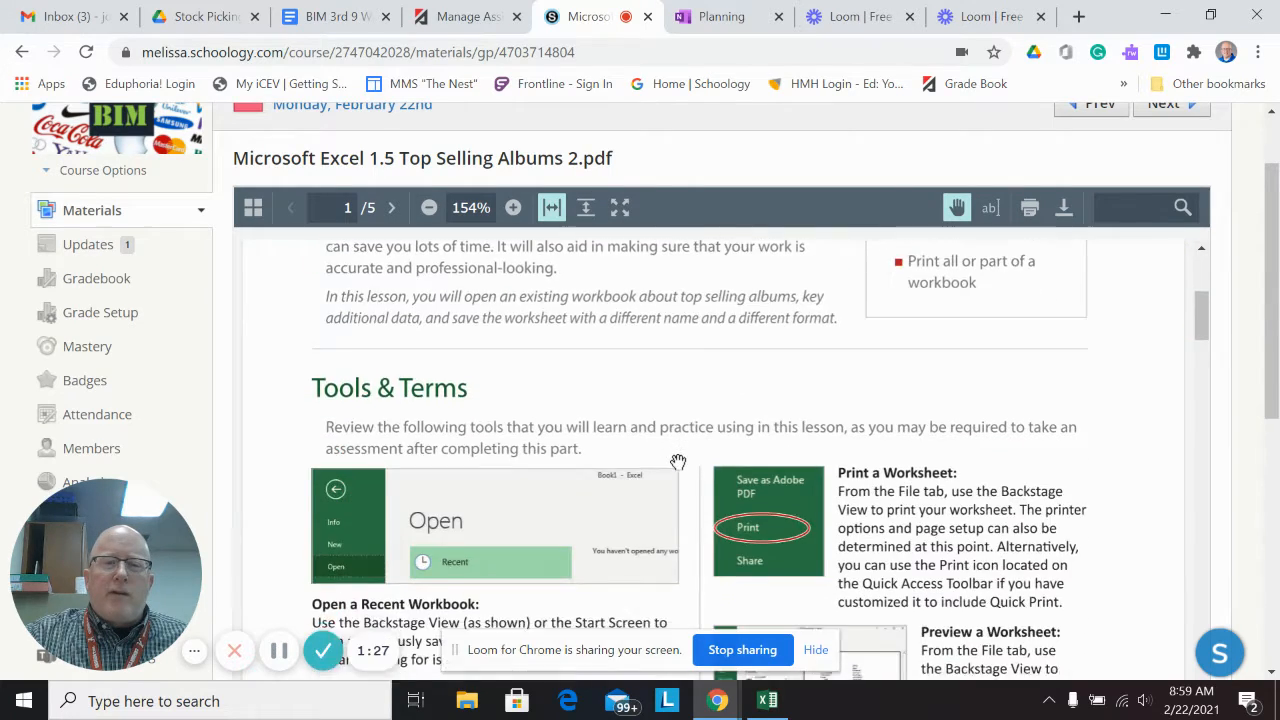
left_click(392, 206)
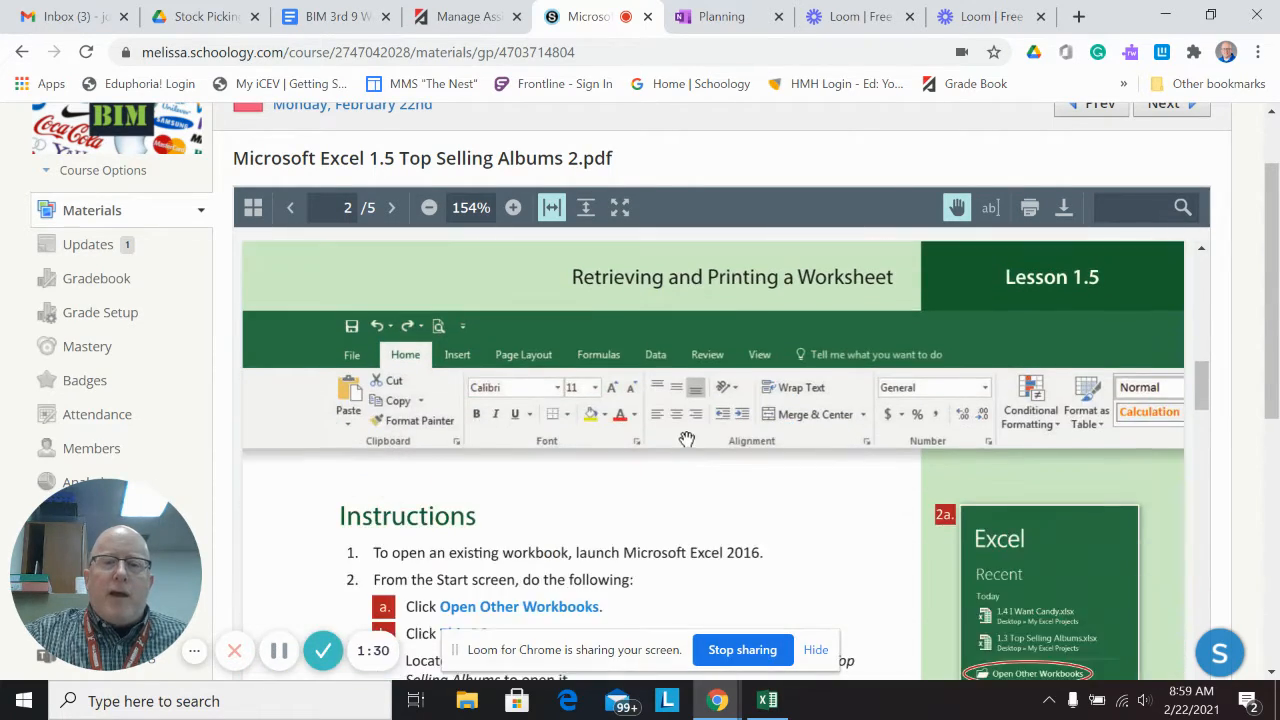
left_click(392, 206)
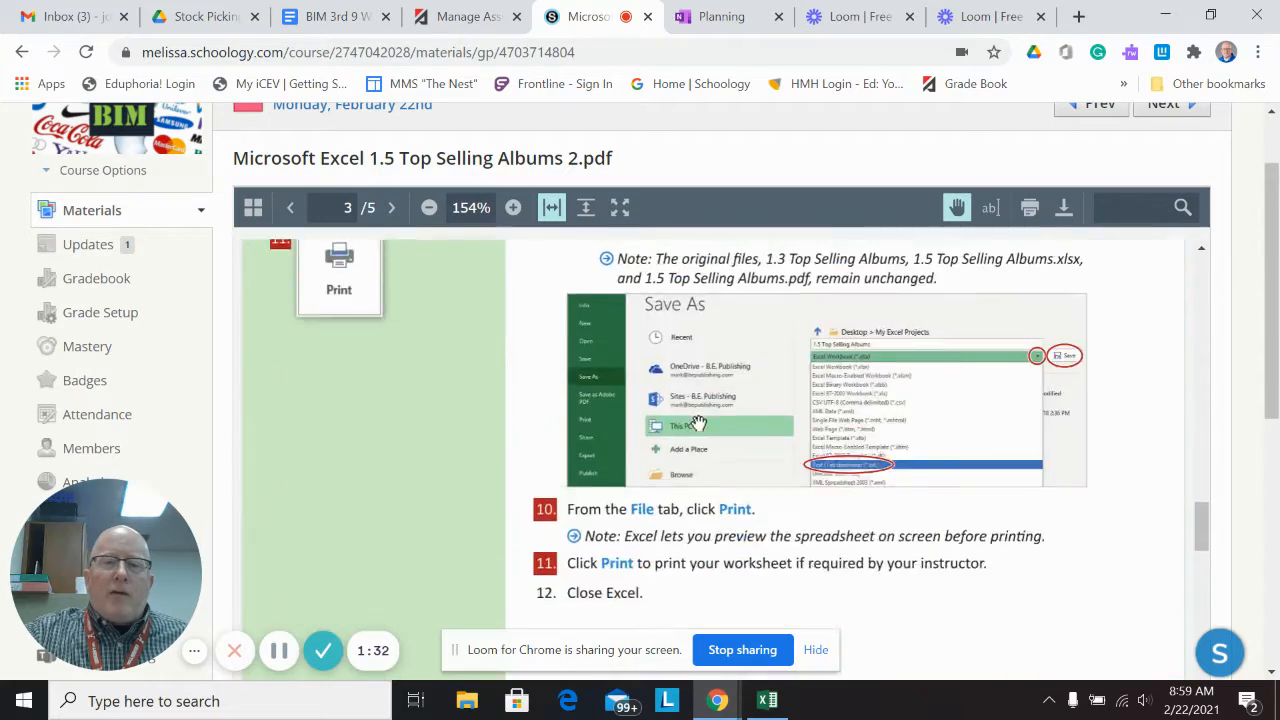
left_click(392, 206)
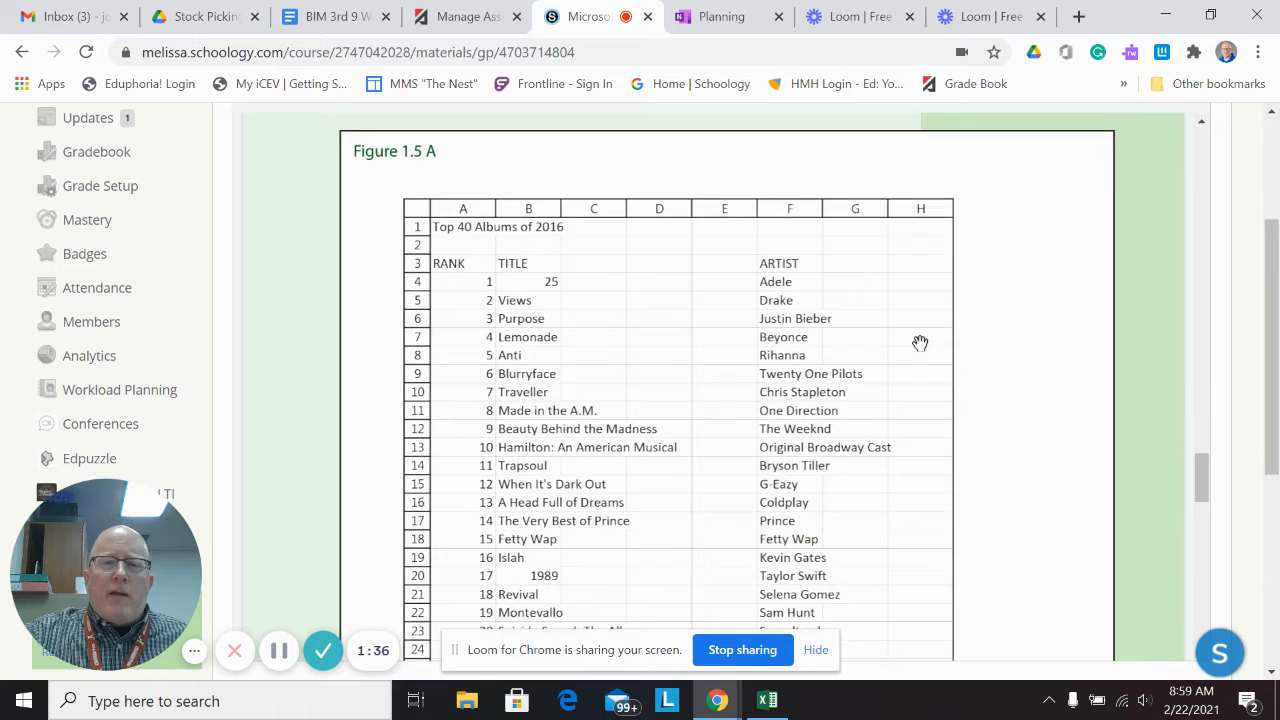
scroll("down", 3)
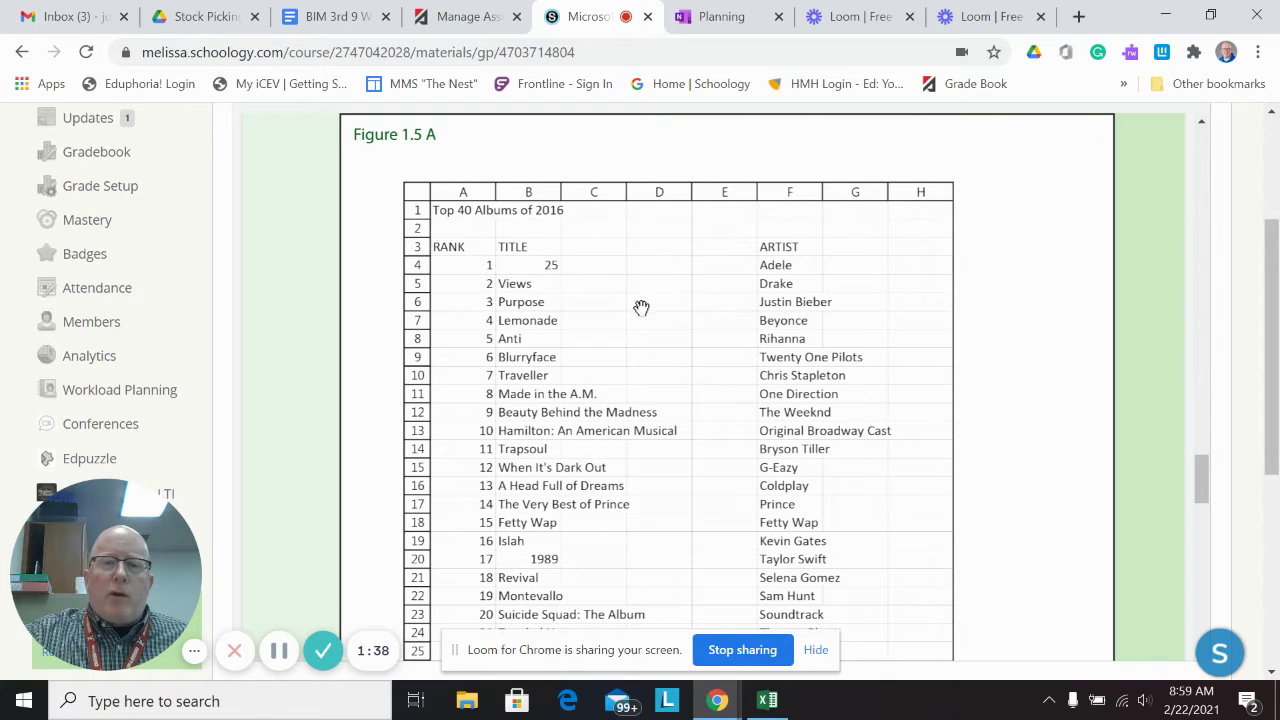
mouse_move(792, 470)
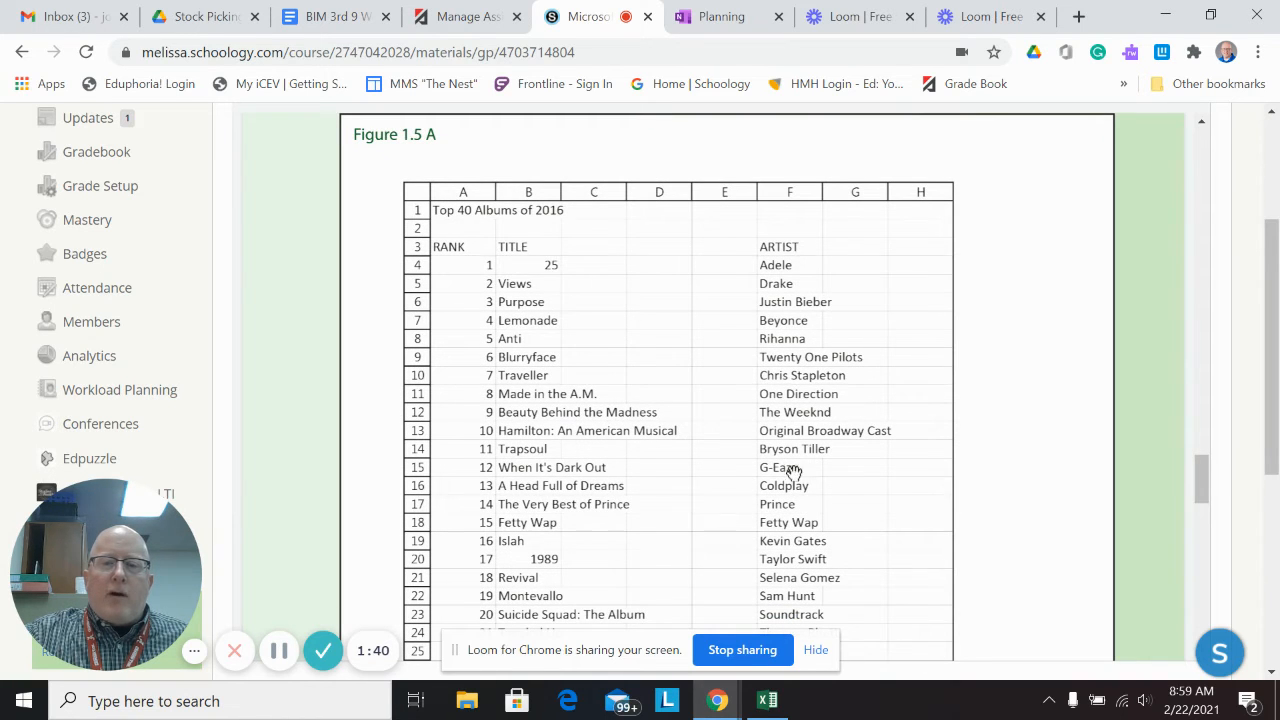
scroll("down", 3)
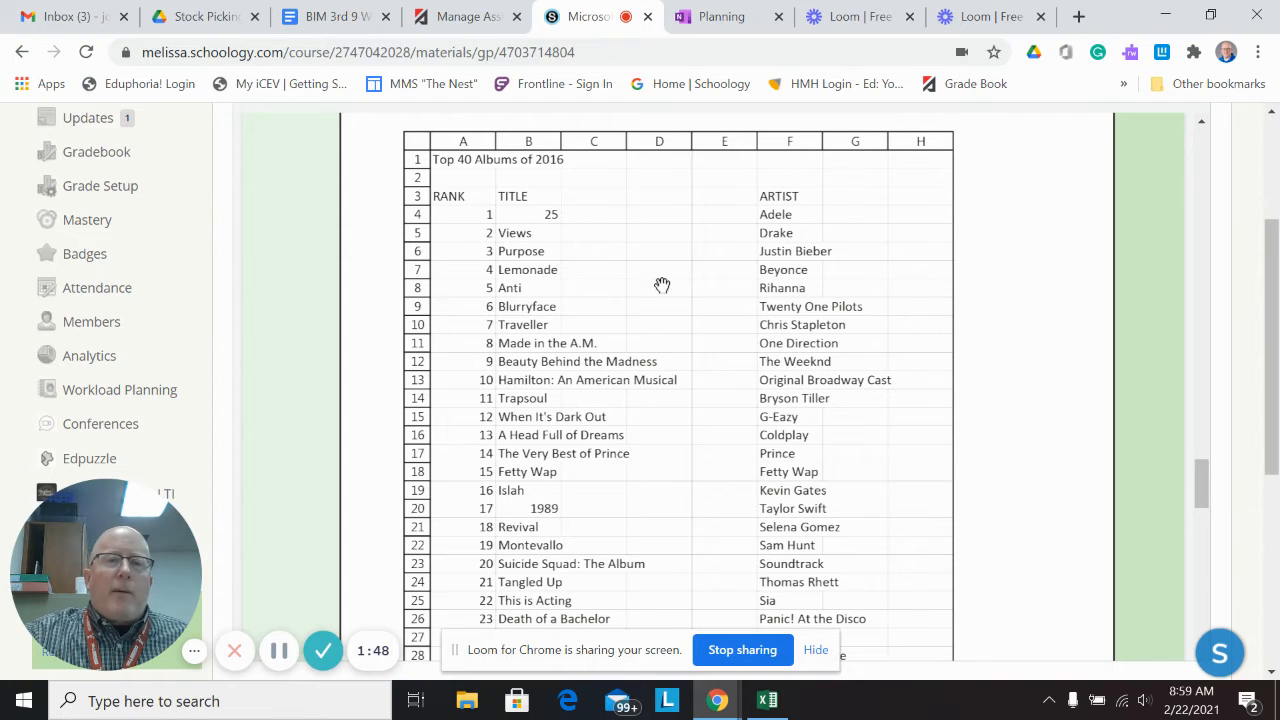
mouse_move(676, 272)
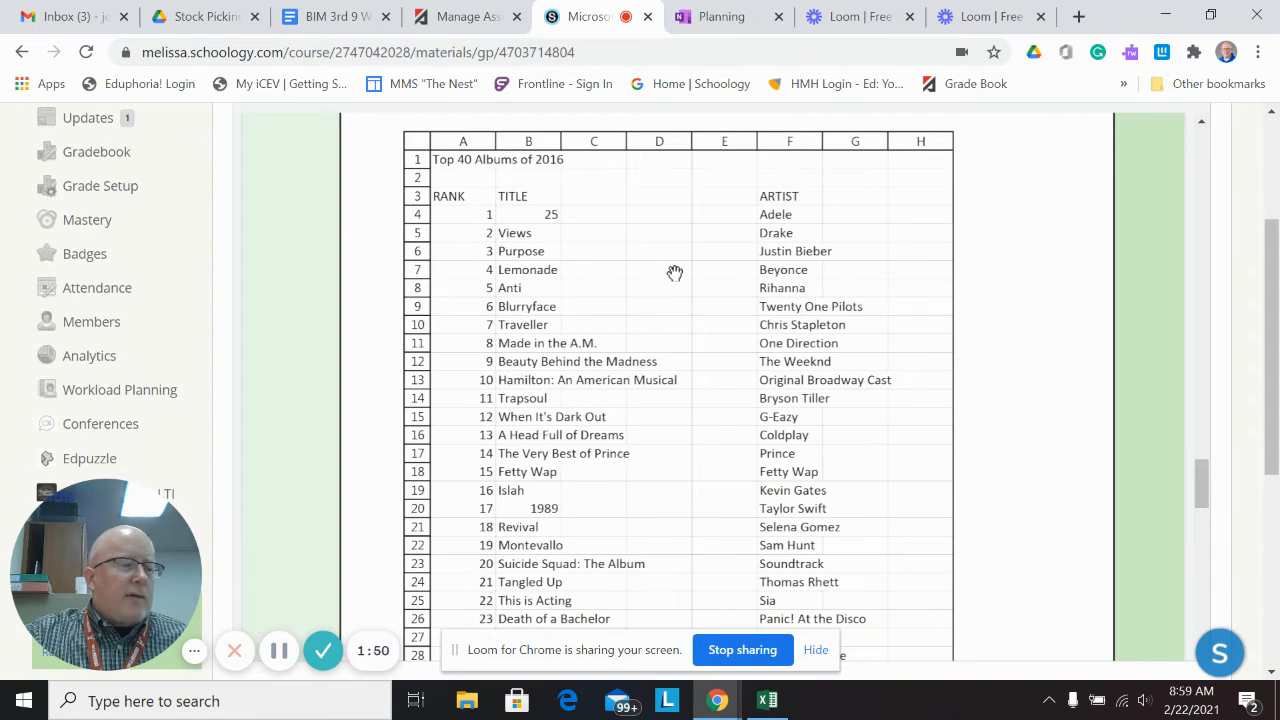
mouse_move(554, 114)
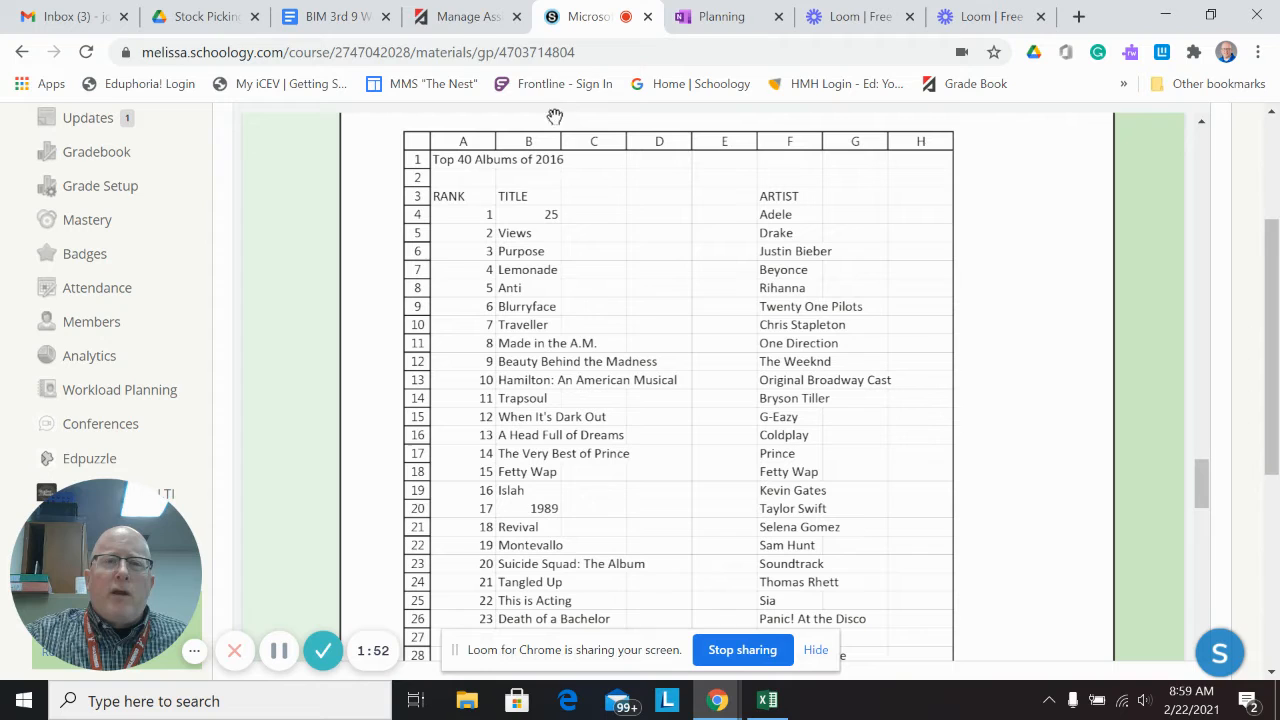
mouse_move(490, 248)
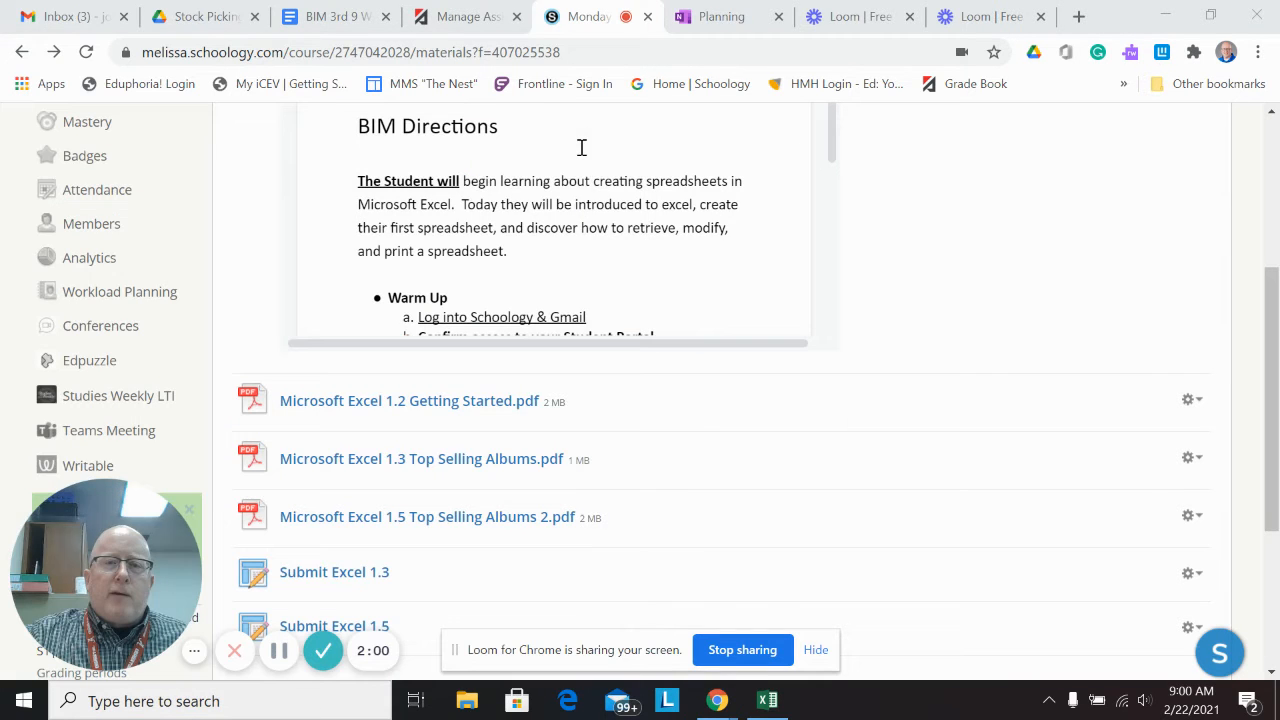
Step: Switch from the browser to Excel with the Lesson 1.3 Top Selling Albums workbook showing
left_click(768, 700)
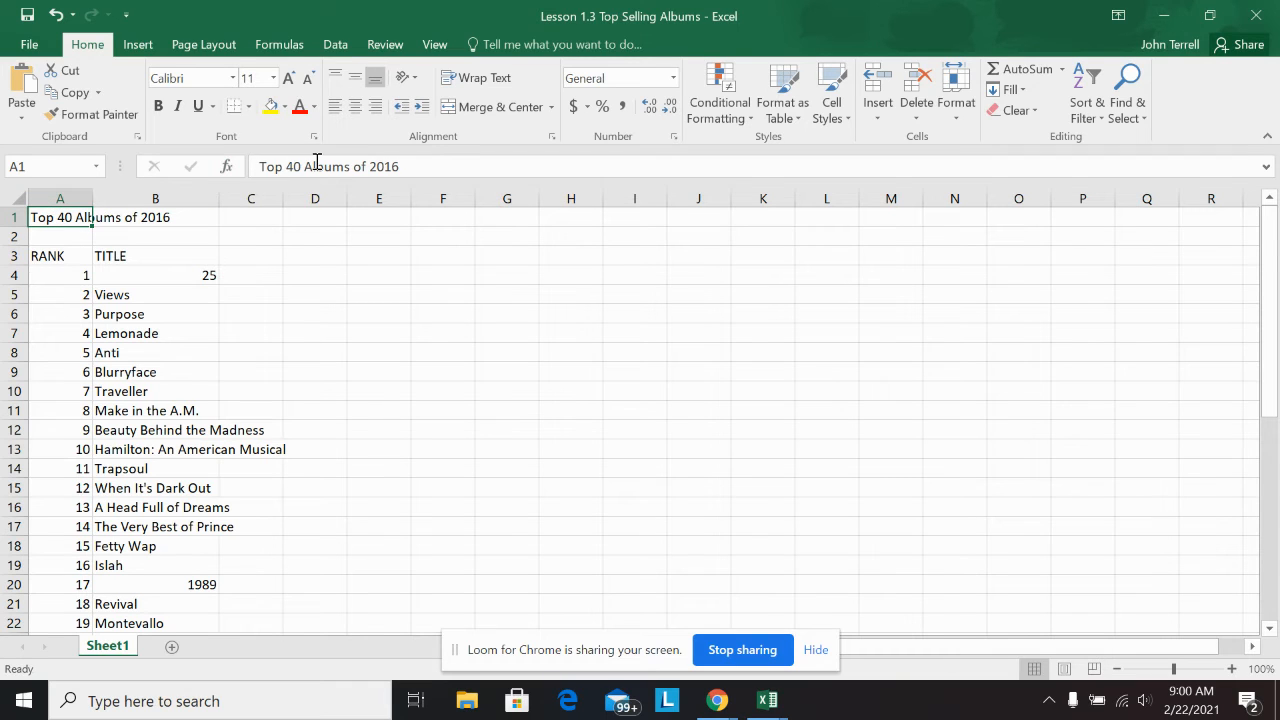
left_click(60, 256)
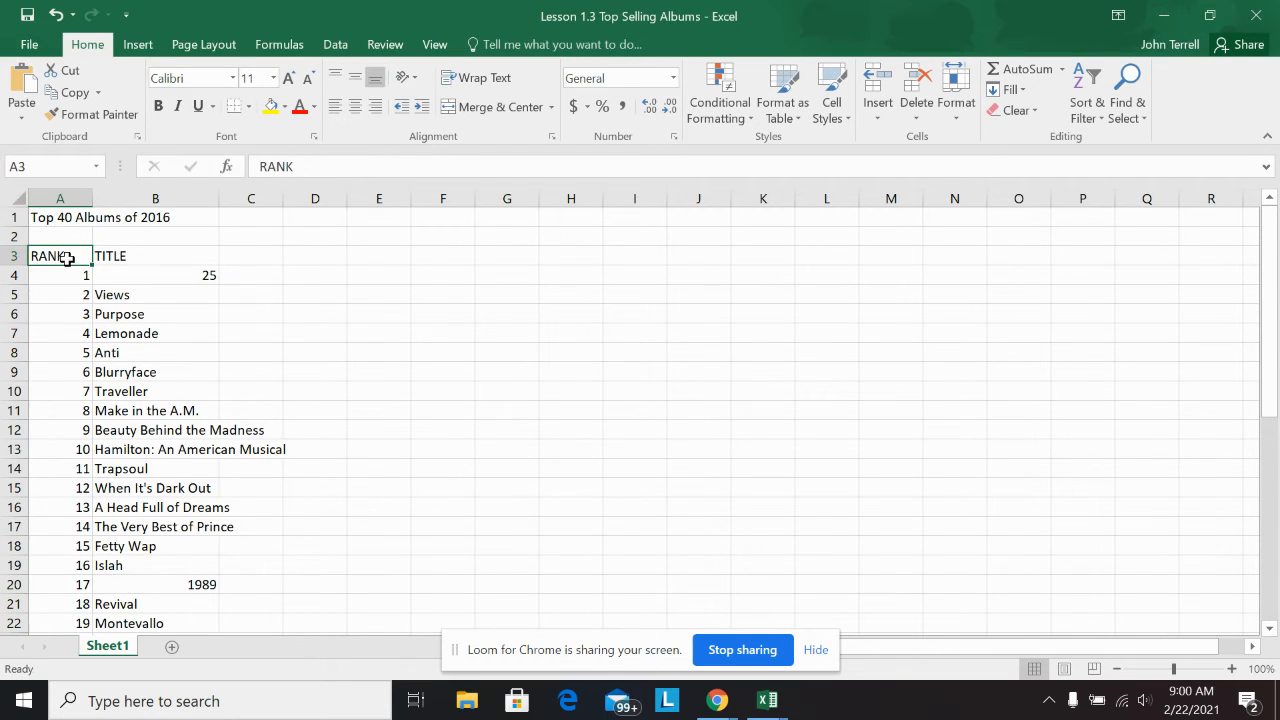
left_click(156, 256)
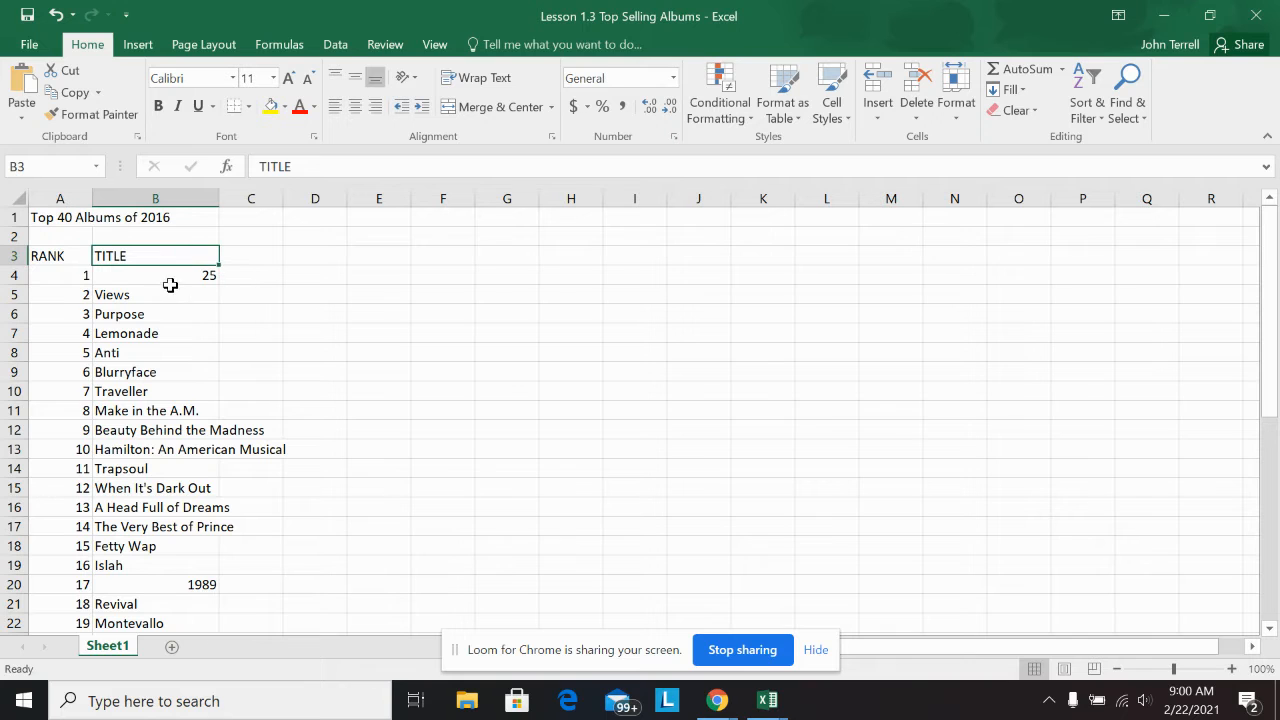
scroll("down", 3)
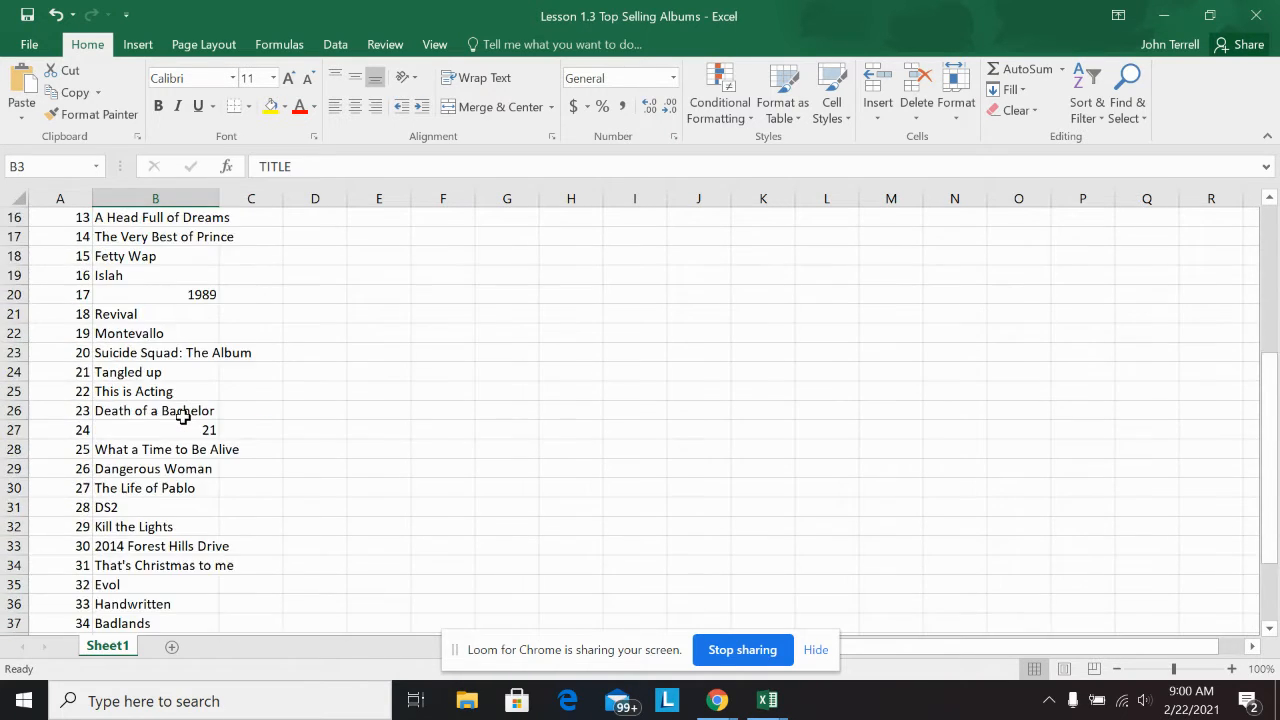
Step: Switch to the Lesson 1.5 Top Selling Albums 2 workbook and look over its Top 40 Albums list
left_click(30, 44)
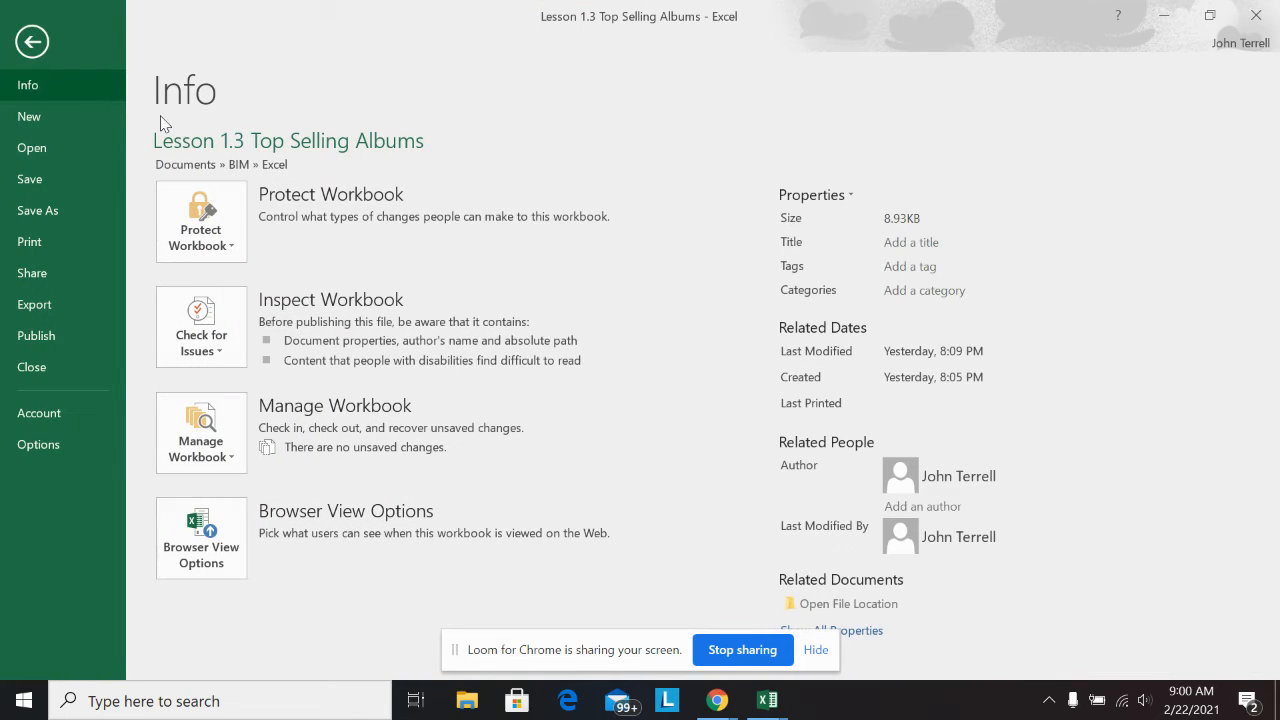
left_click(32, 40)
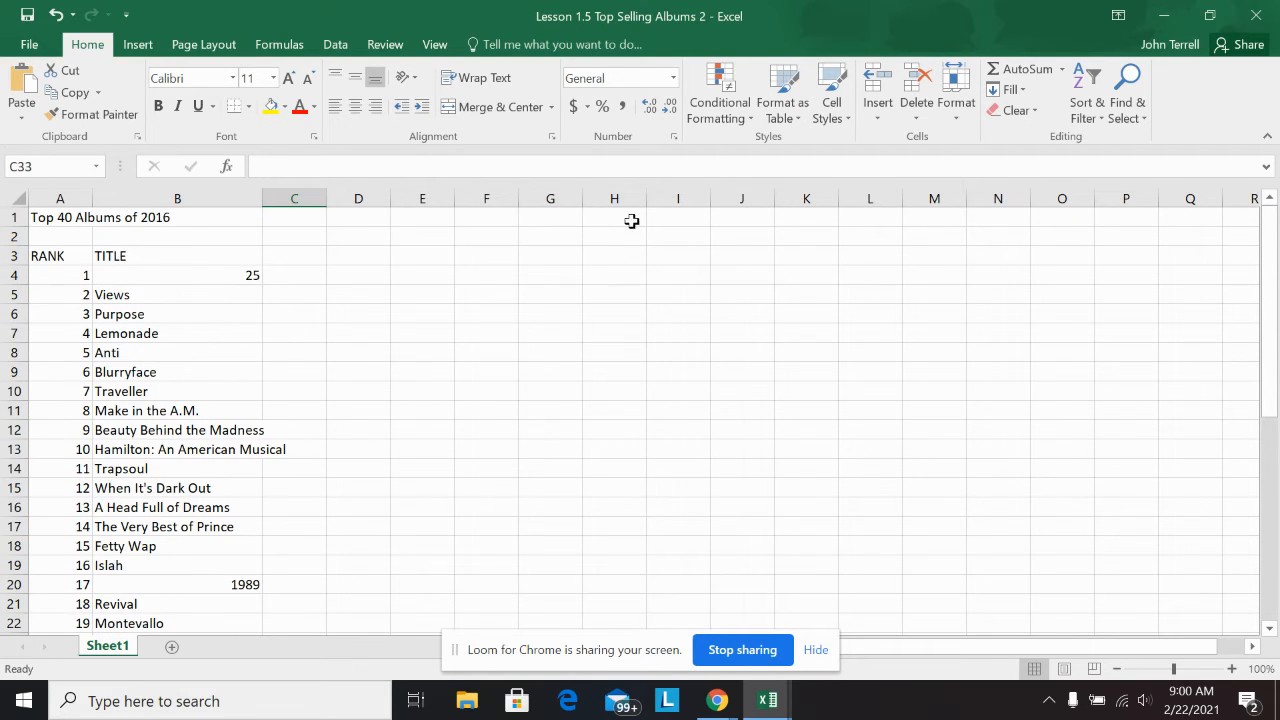
scroll("down", 3)
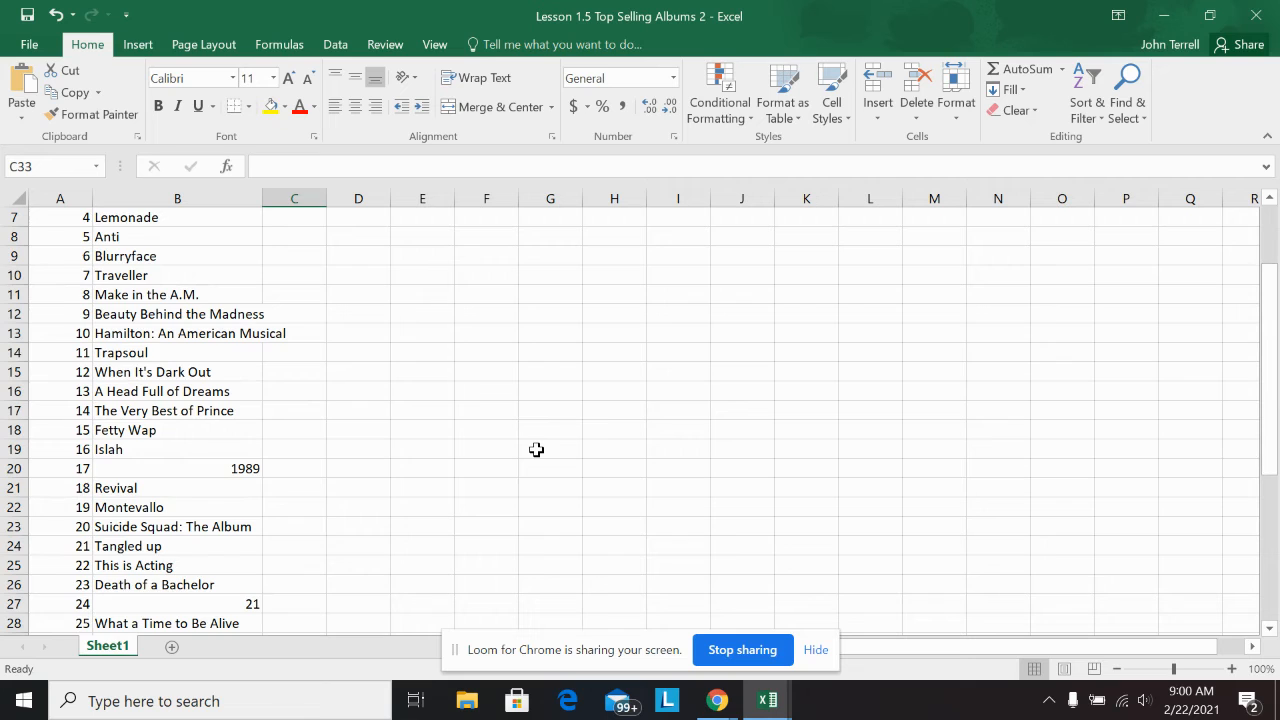
scroll("up", 3)
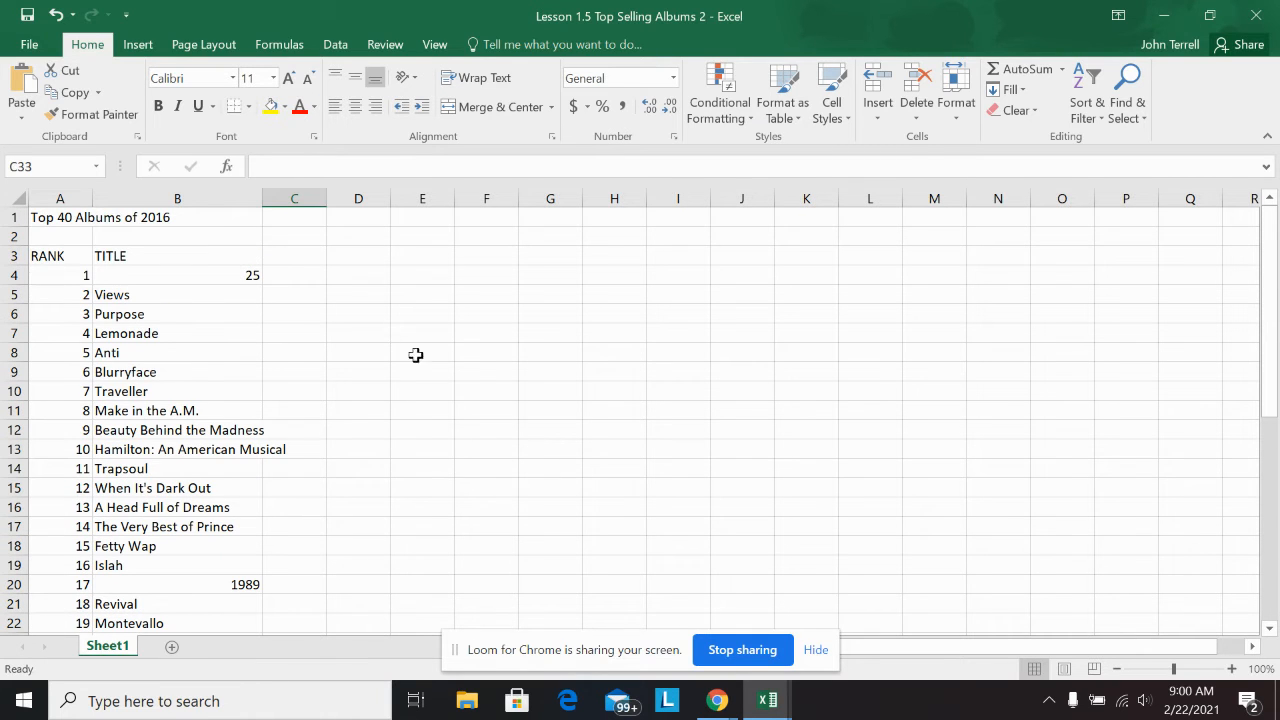
mouse_move(372, 316)
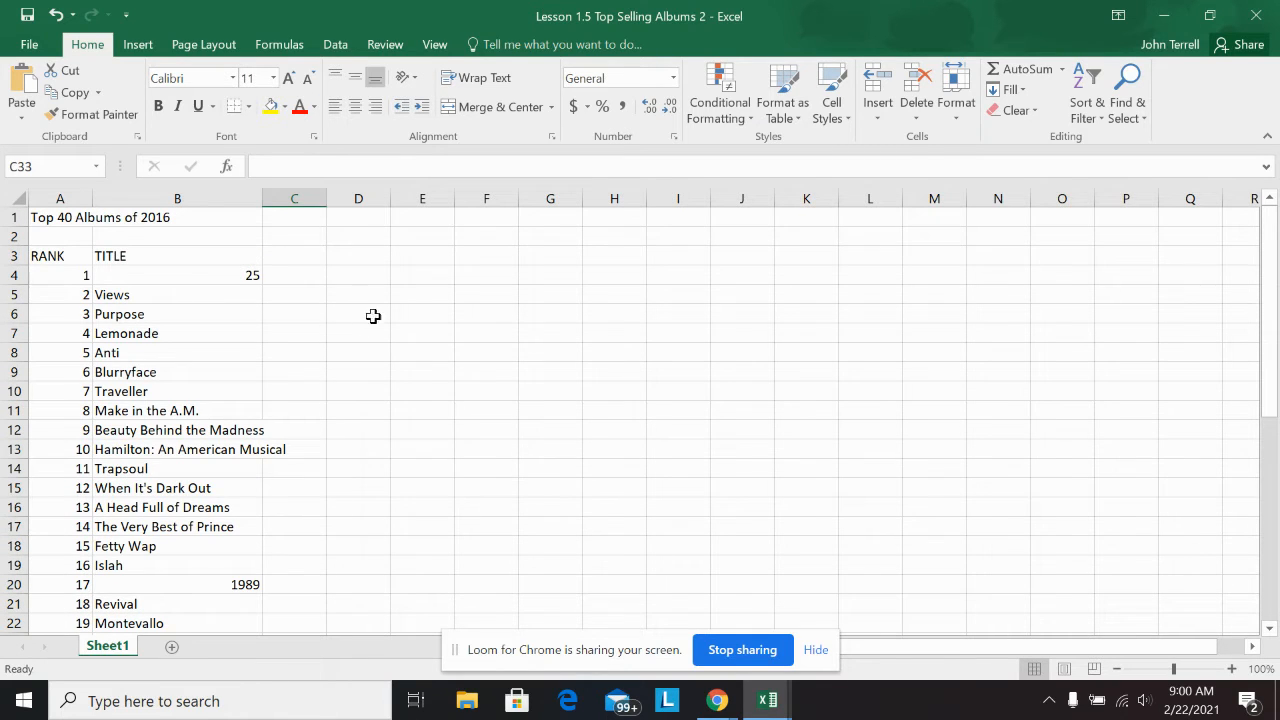
mouse_move(382, 272)
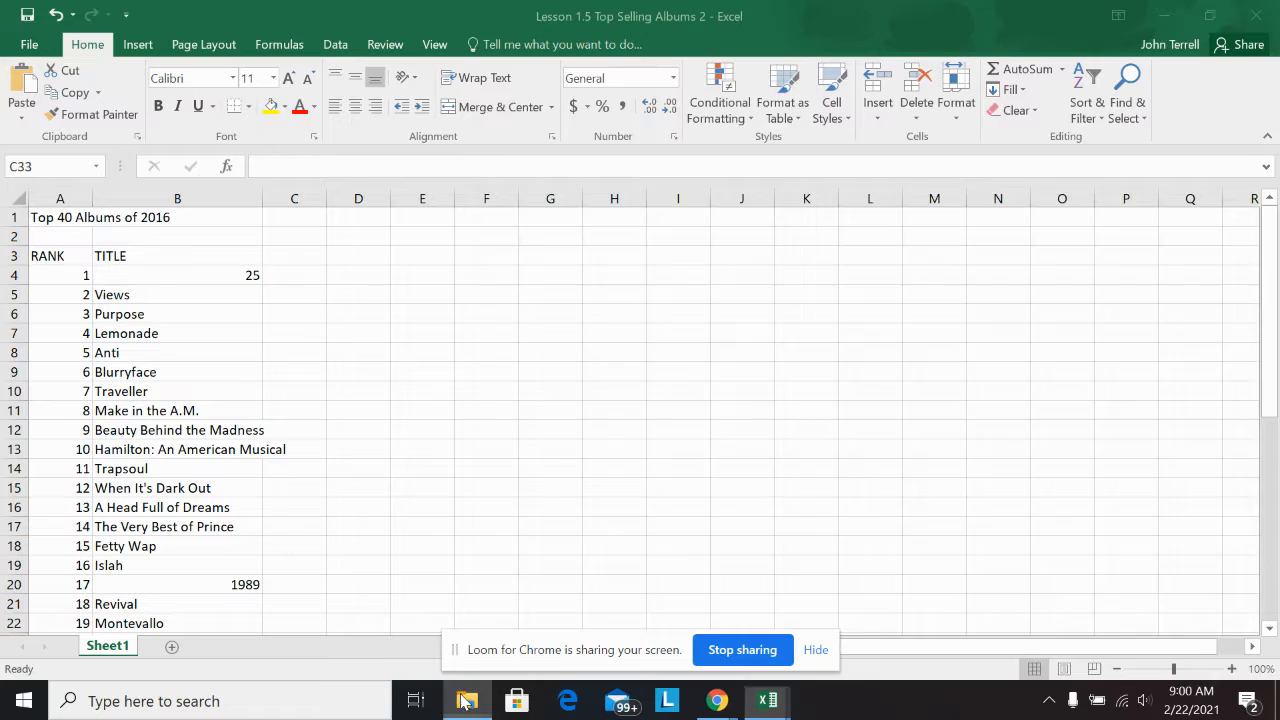
left_click(466, 700)
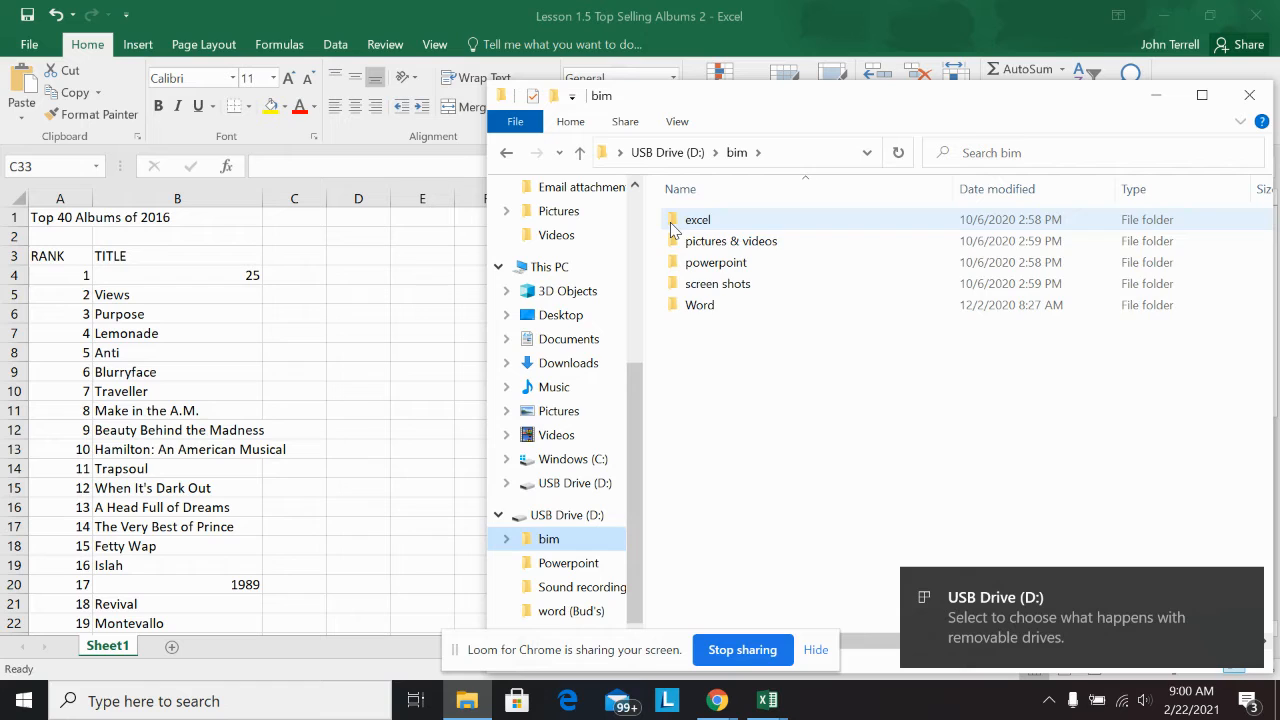
double_click(698, 218)
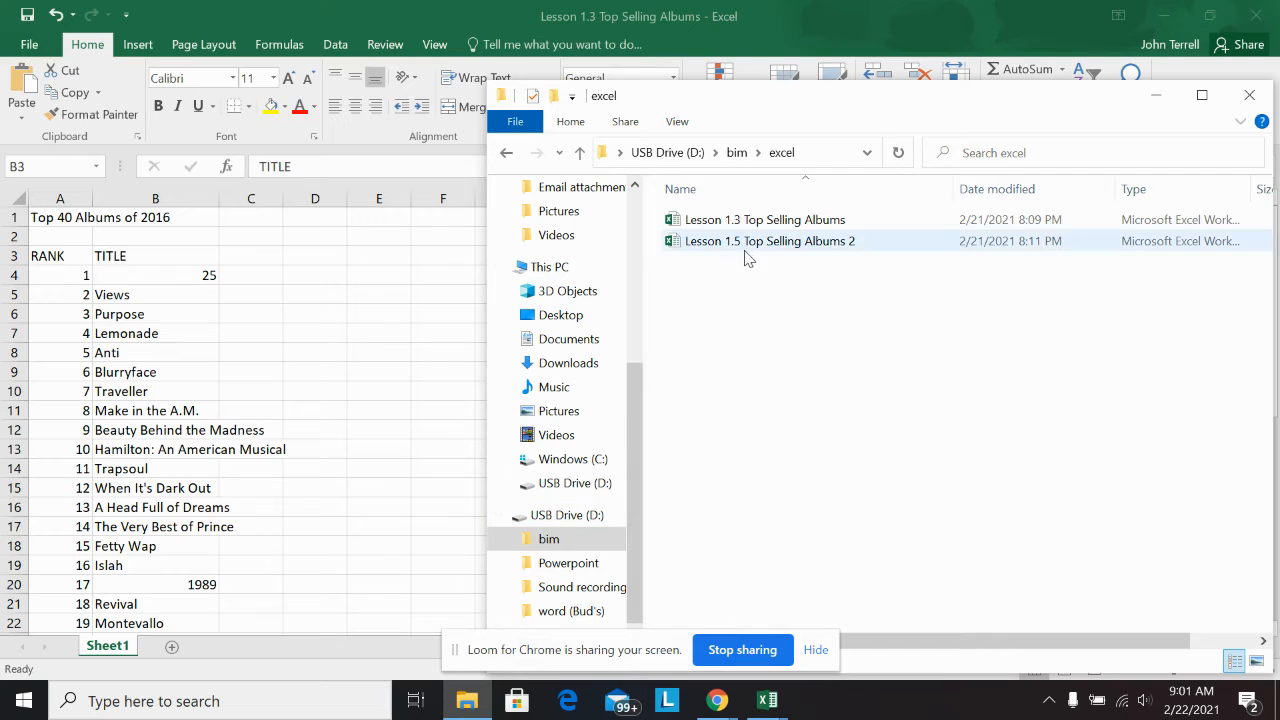
double_click(768, 240)
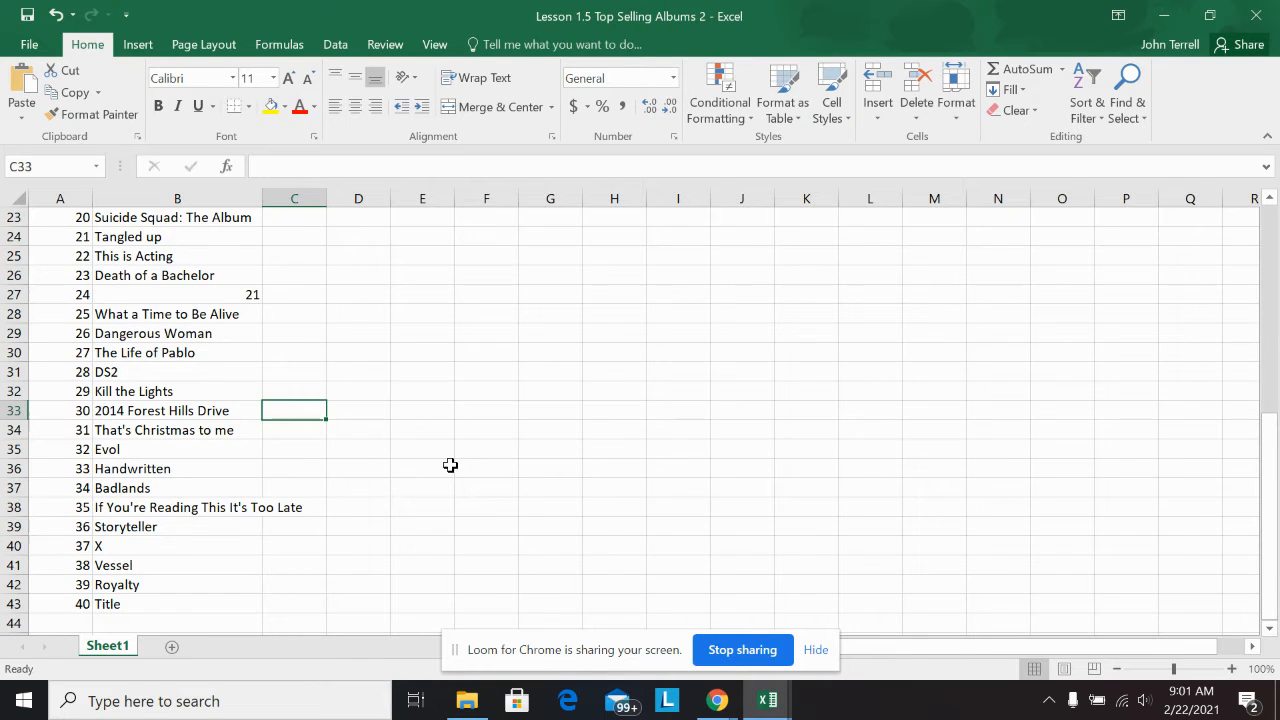
Step: Add an ARTIST heading in F3 with Adele, Drake, Justin Beiber and Beyonce in F4 through F7
scroll("up", 3)
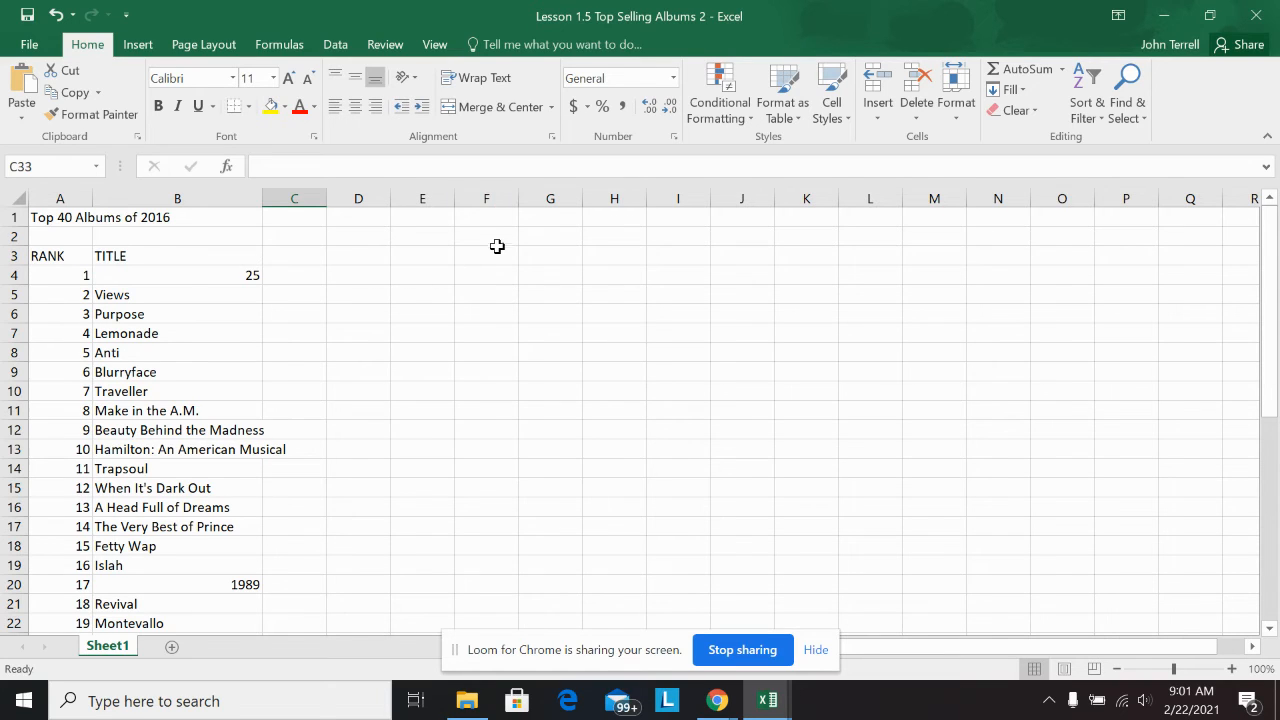
left_click(486, 256)
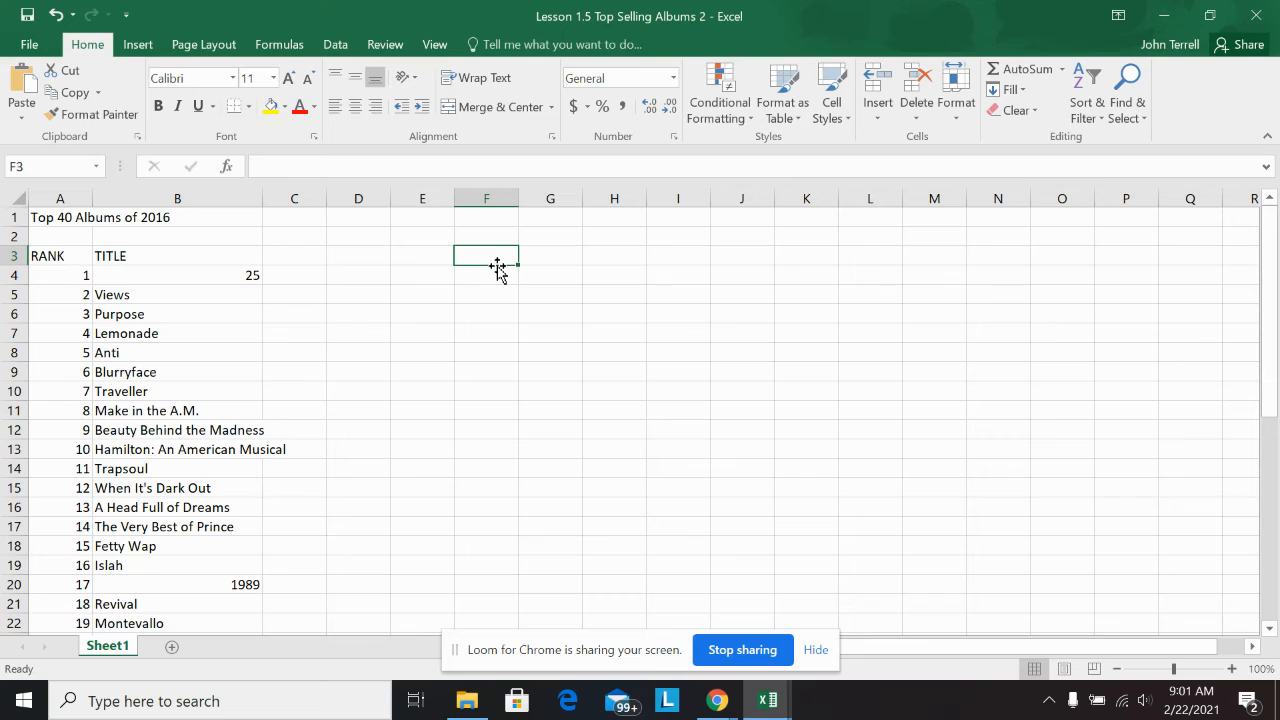
type("ARTIST")
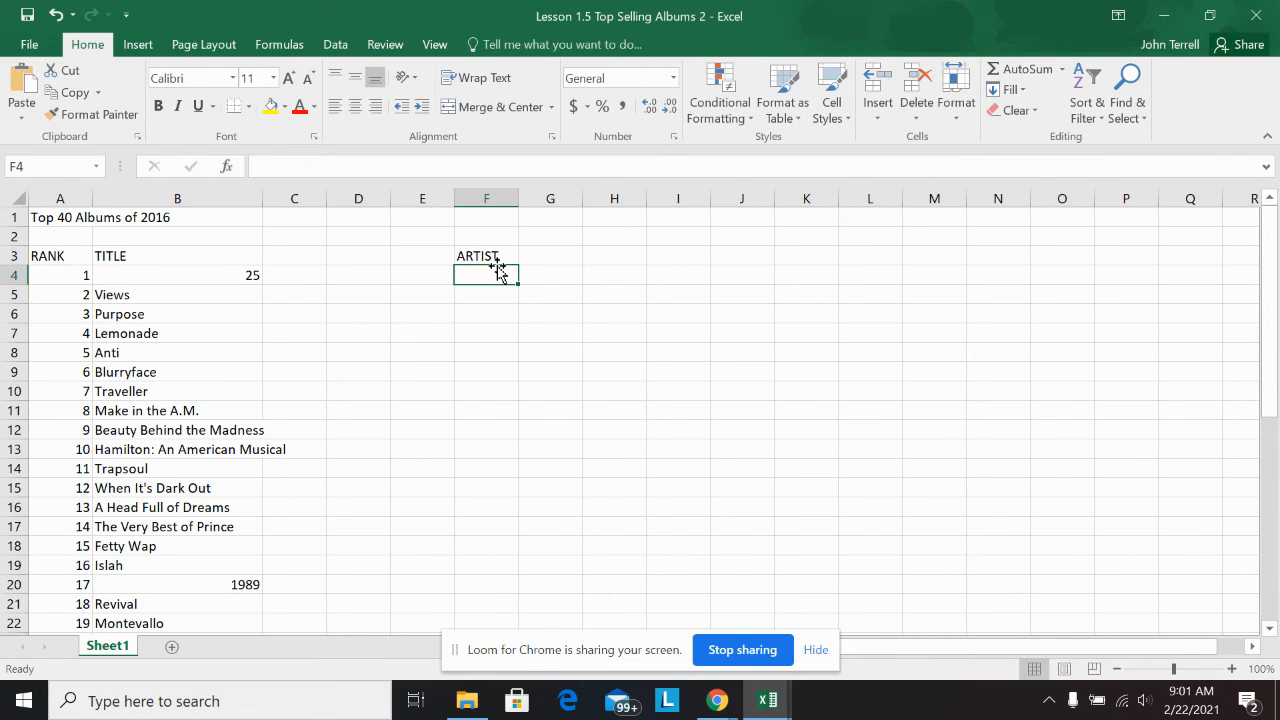
type("Adele")
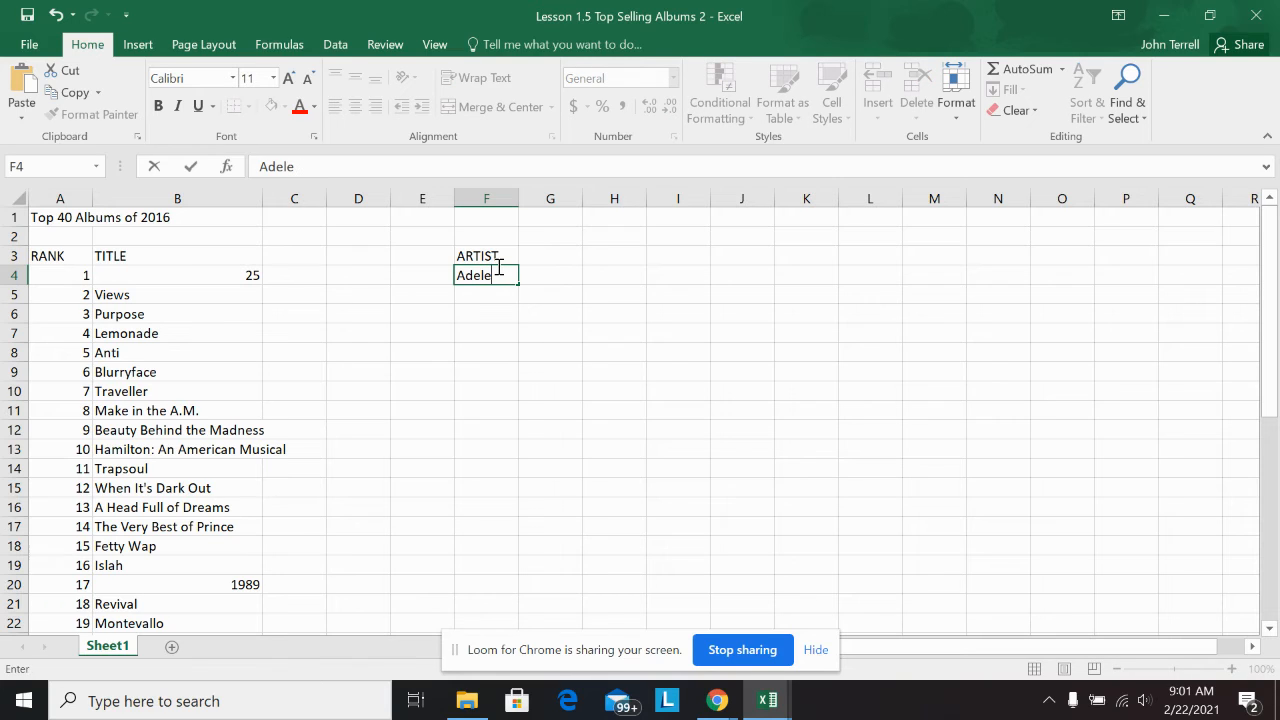
type("Drak")
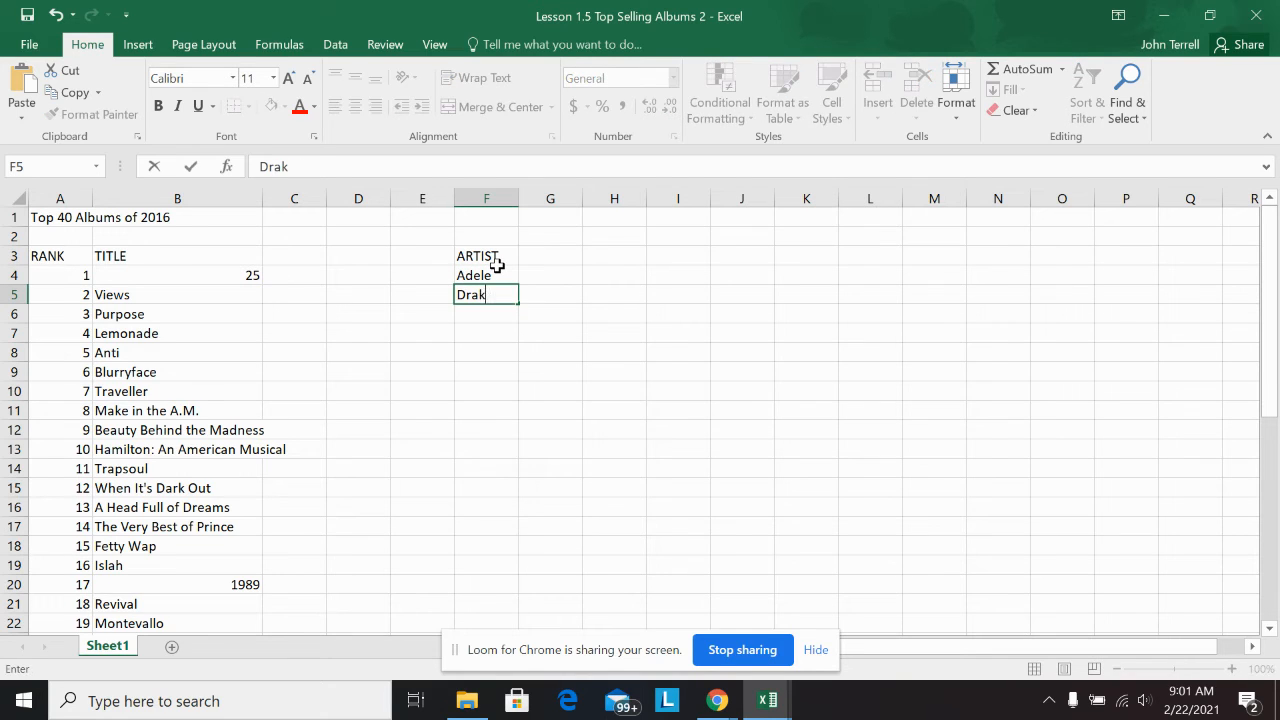
type("Justin Beiber")
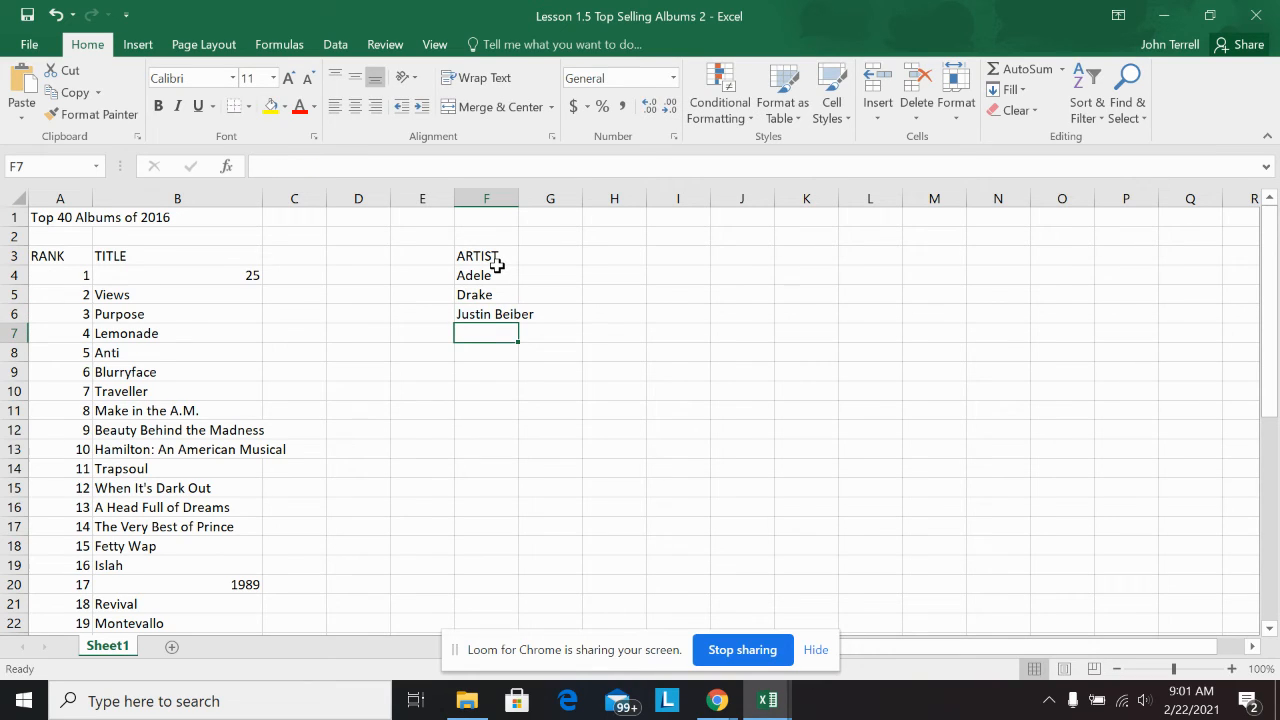
type("Beyonce")
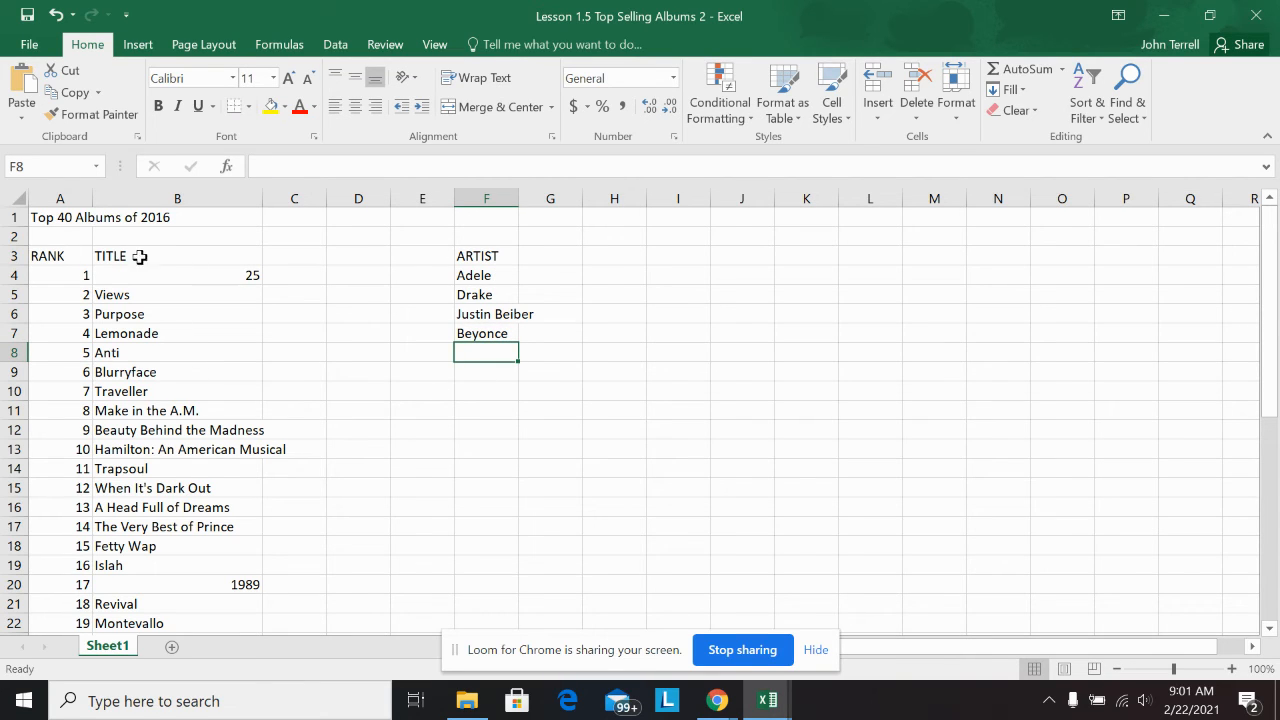
Step: Show the print preview with the album list and ARTIST column on one portrait page
left_click(32, 42)
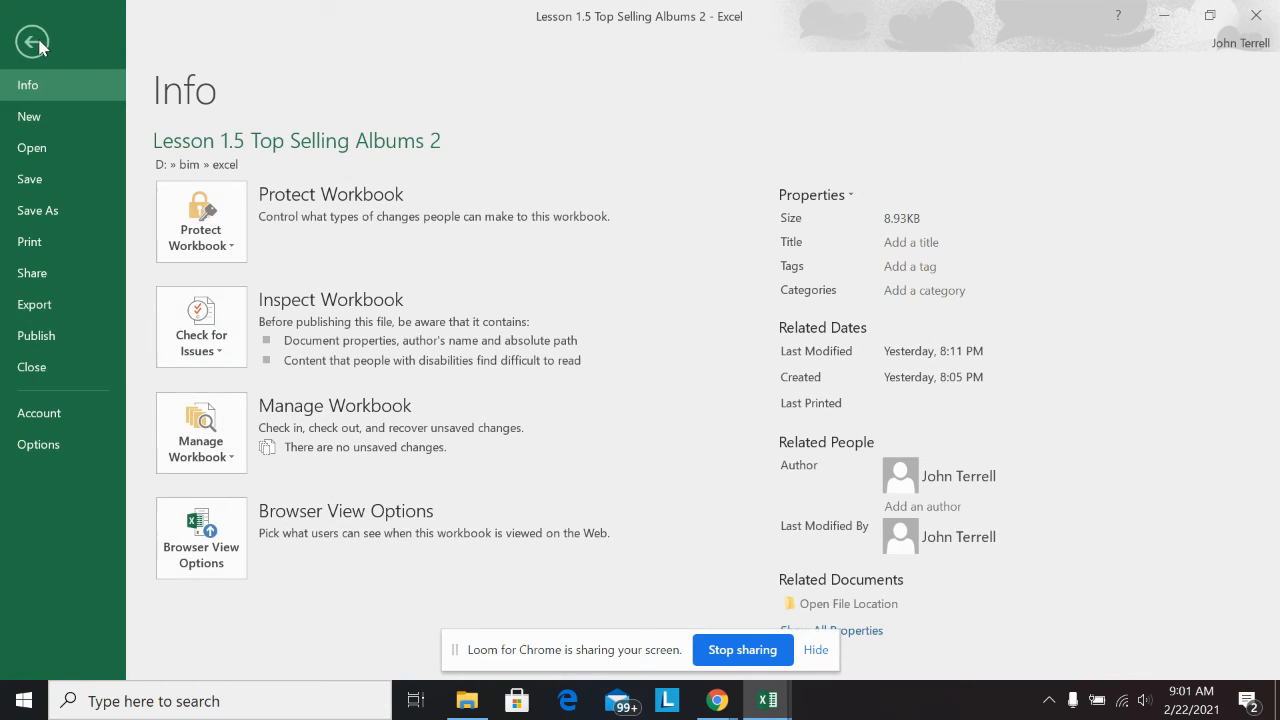
left_click(28, 240)
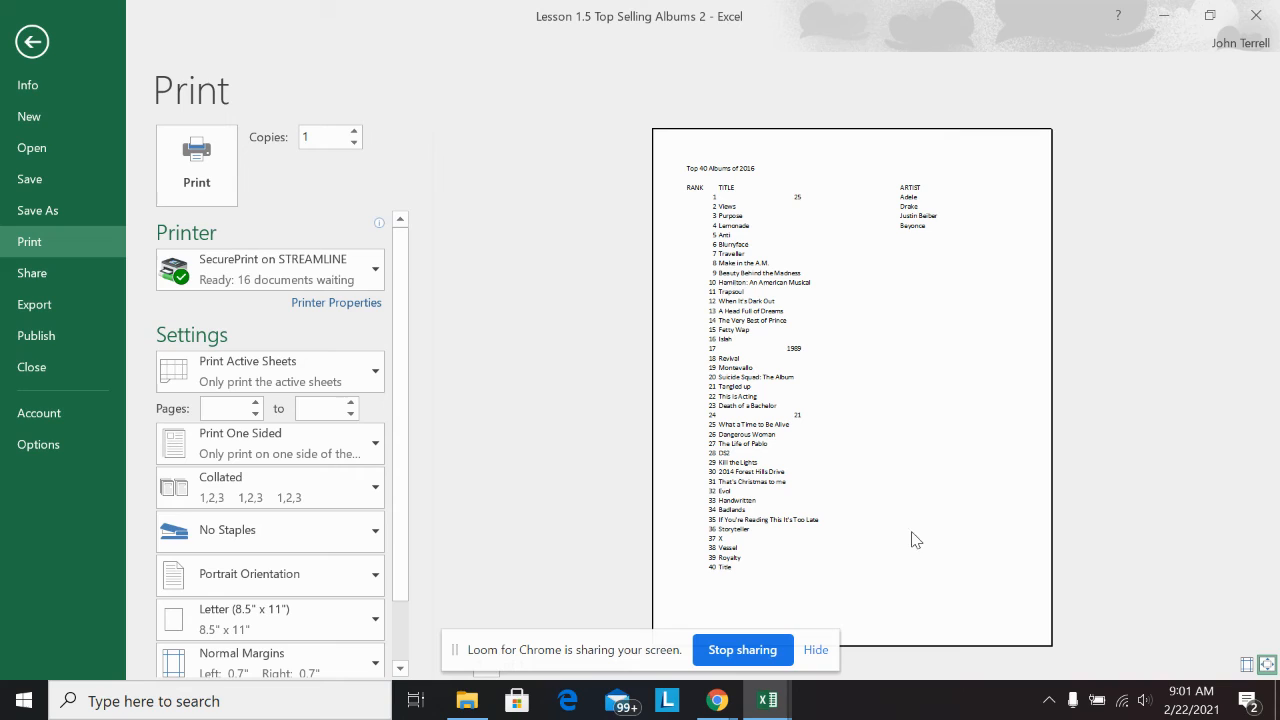
mouse_move(930, 248)
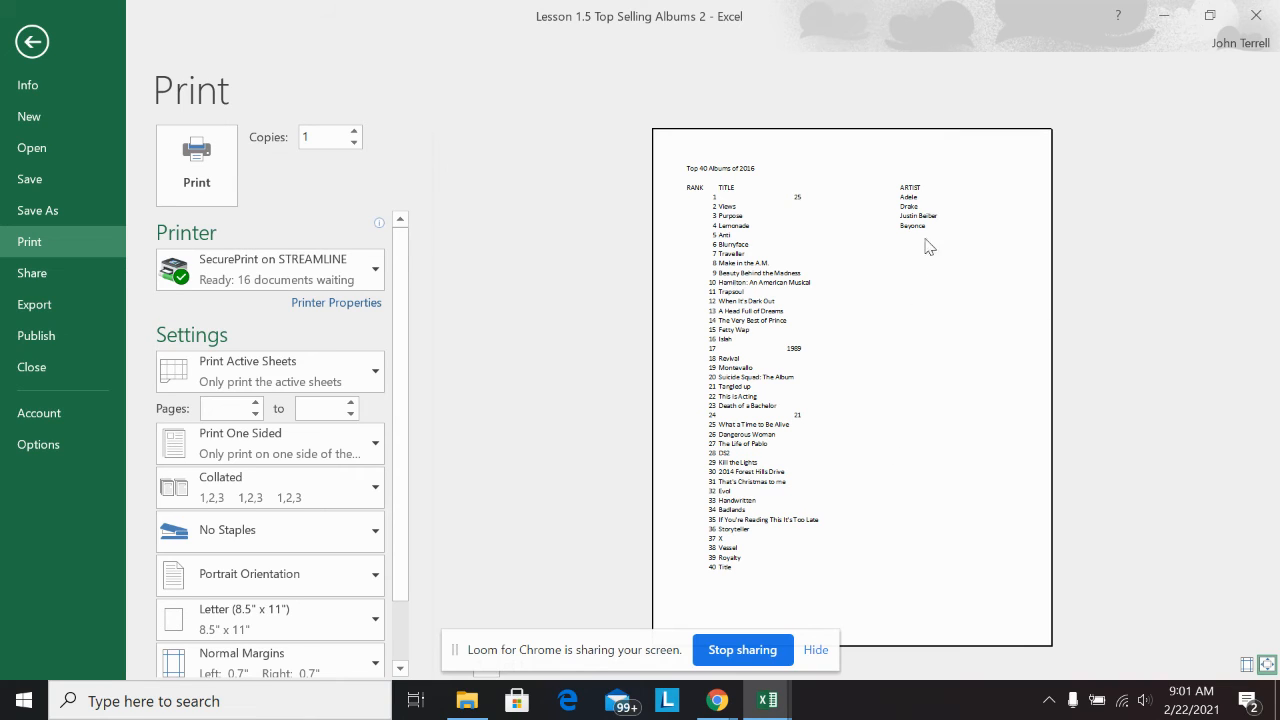
mouse_move(904, 252)
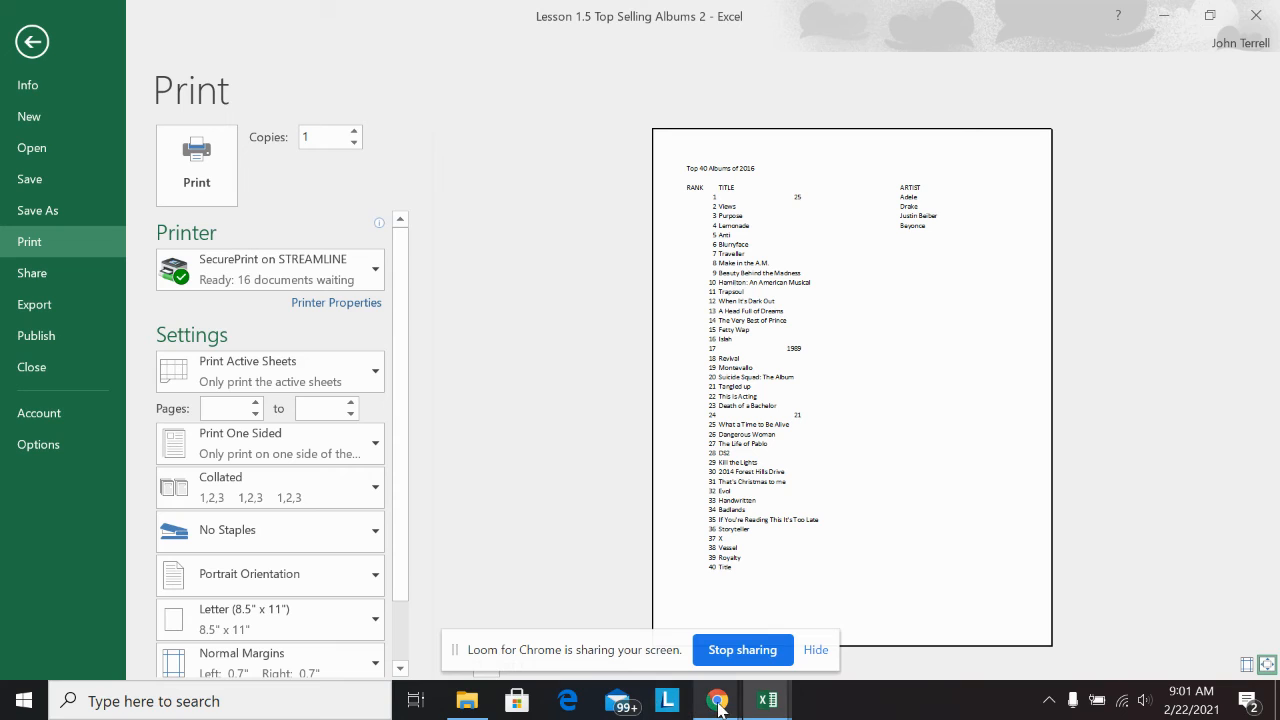
mouse_move(984, 238)
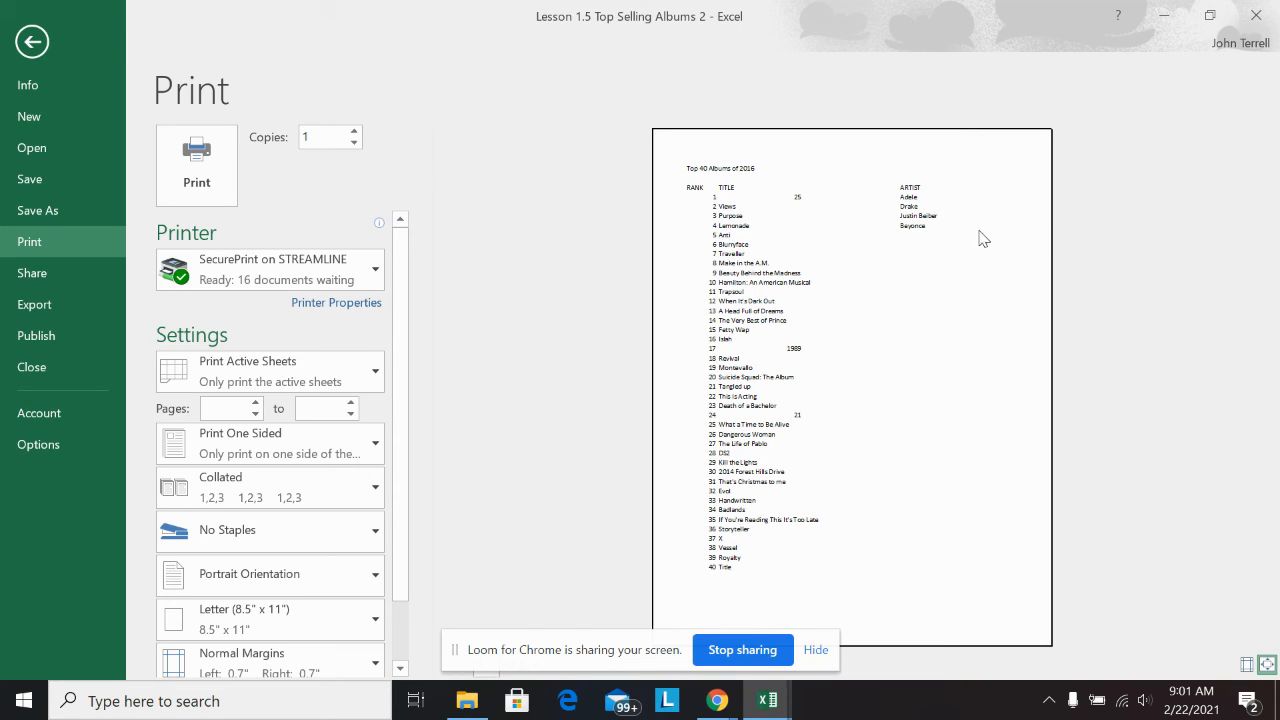
mouse_move(768, 290)
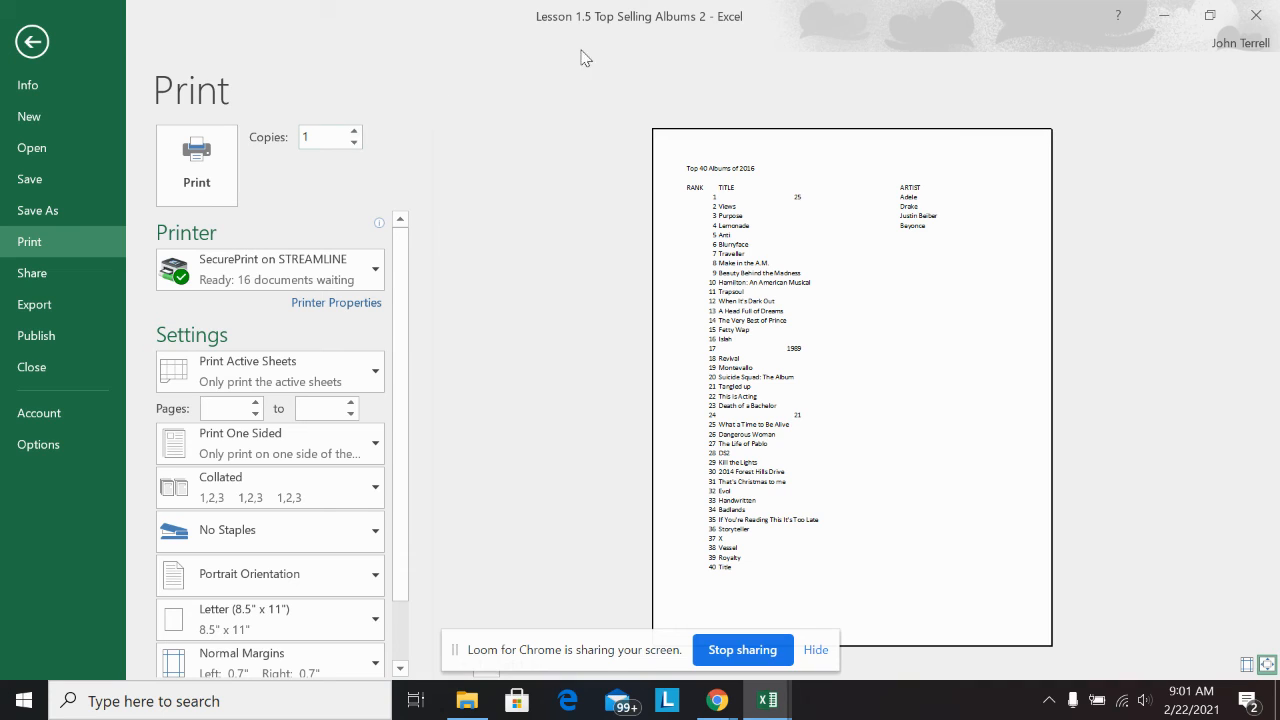
mouse_move(940, 244)
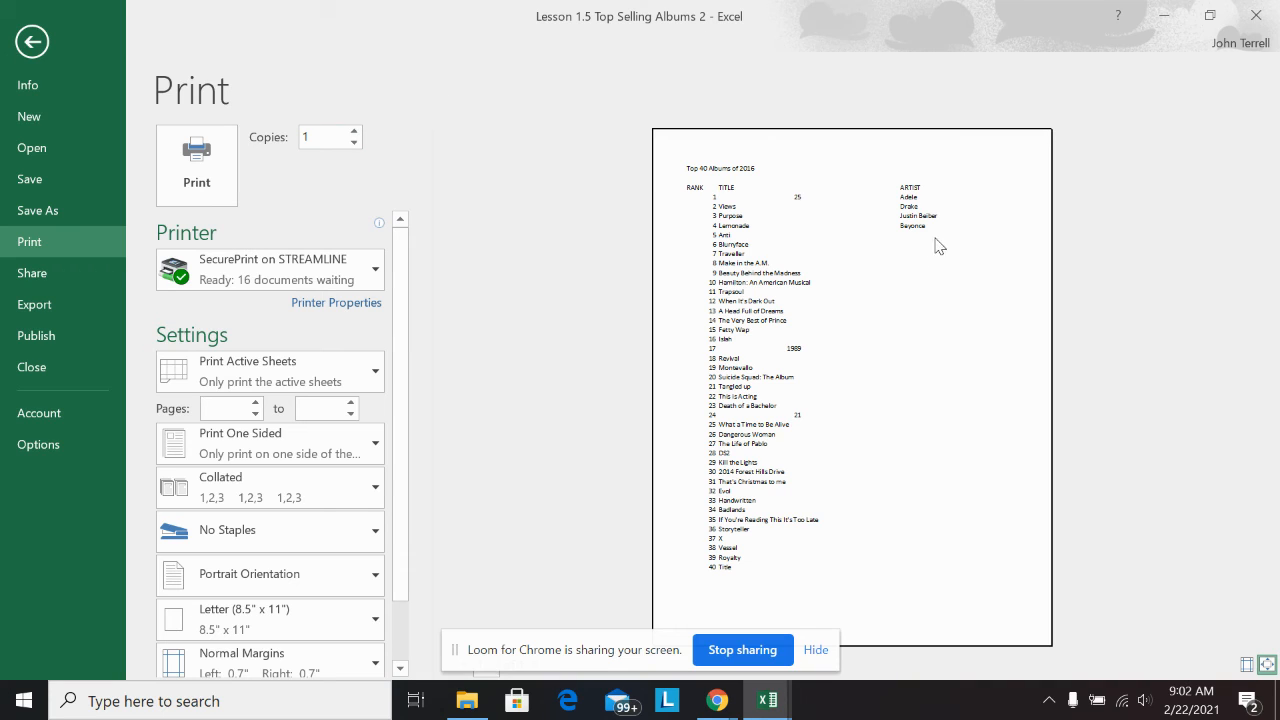
mouse_move(60, 116)
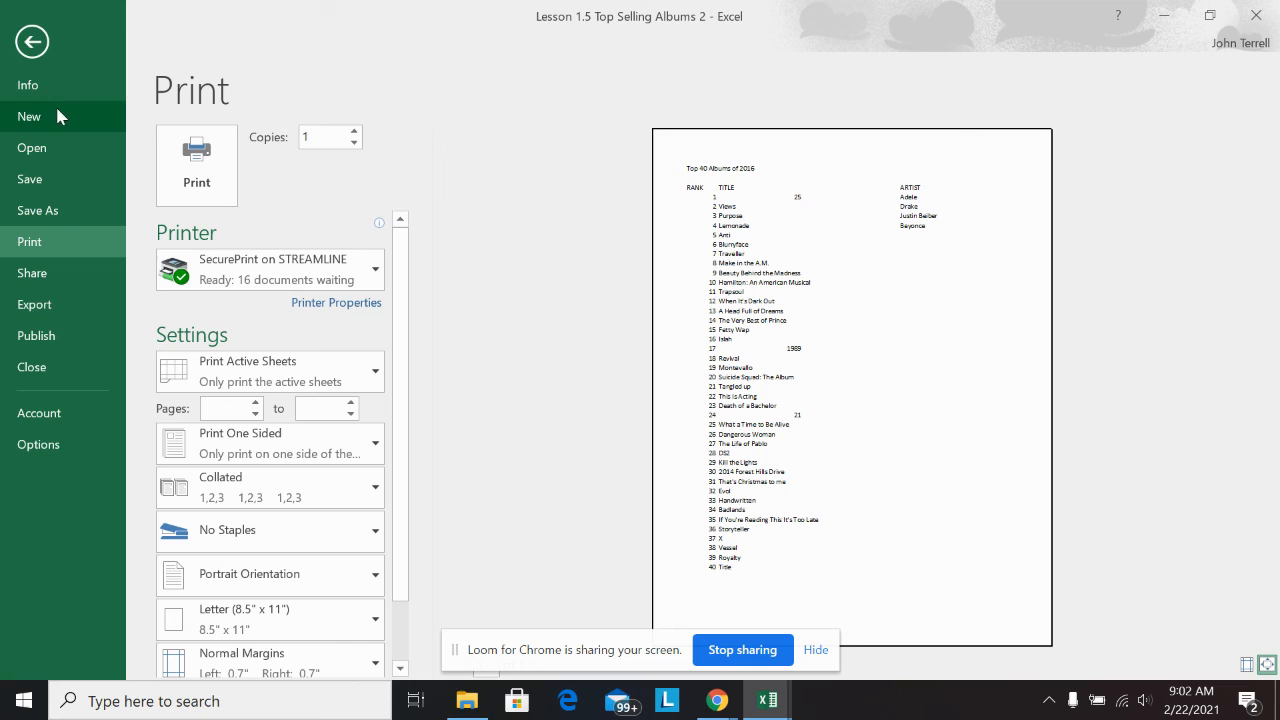
Step: Leave the File backstage and return to the Top 40 Albums worksheet
left_click(36, 44)
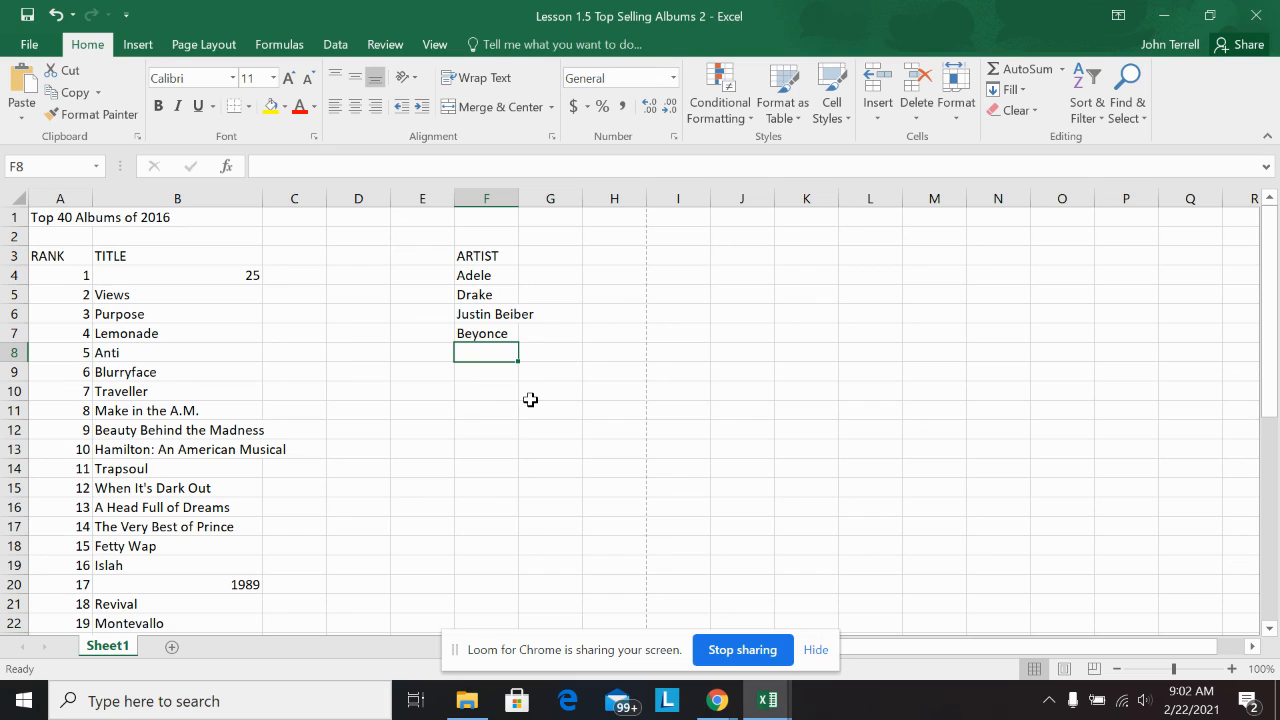
mouse_move(556, 358)
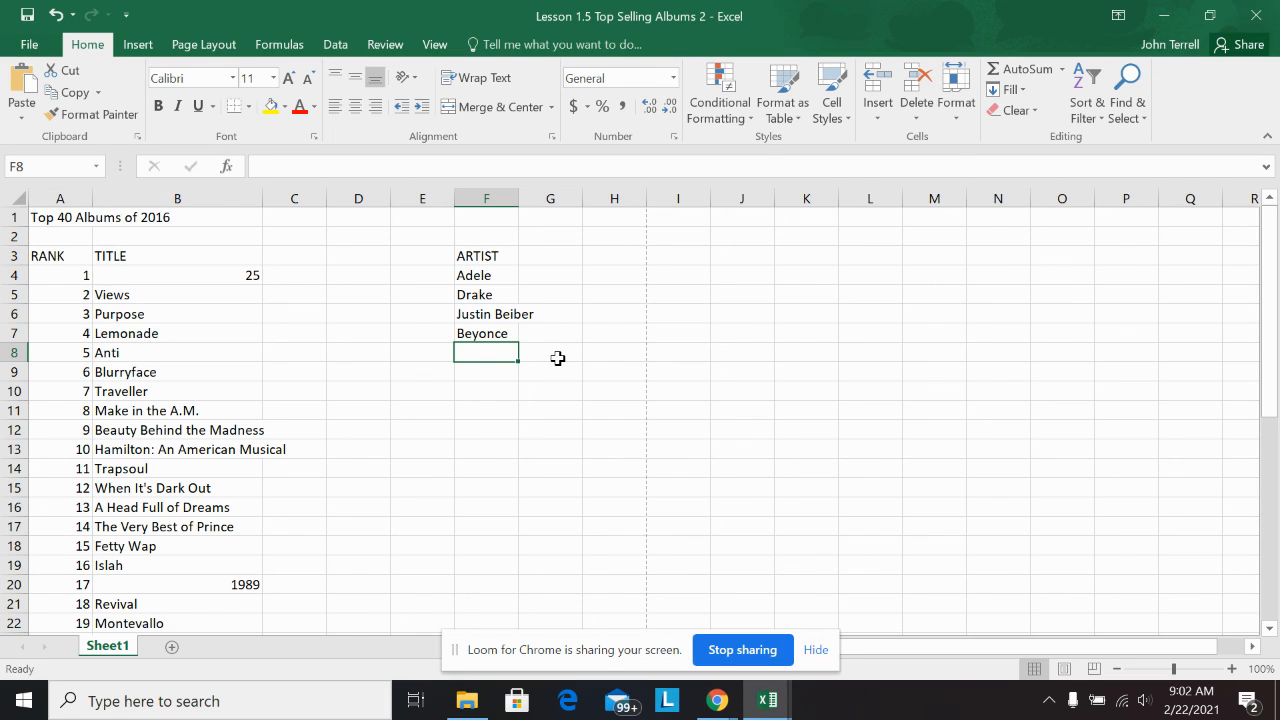
mouse_move(608, 696)
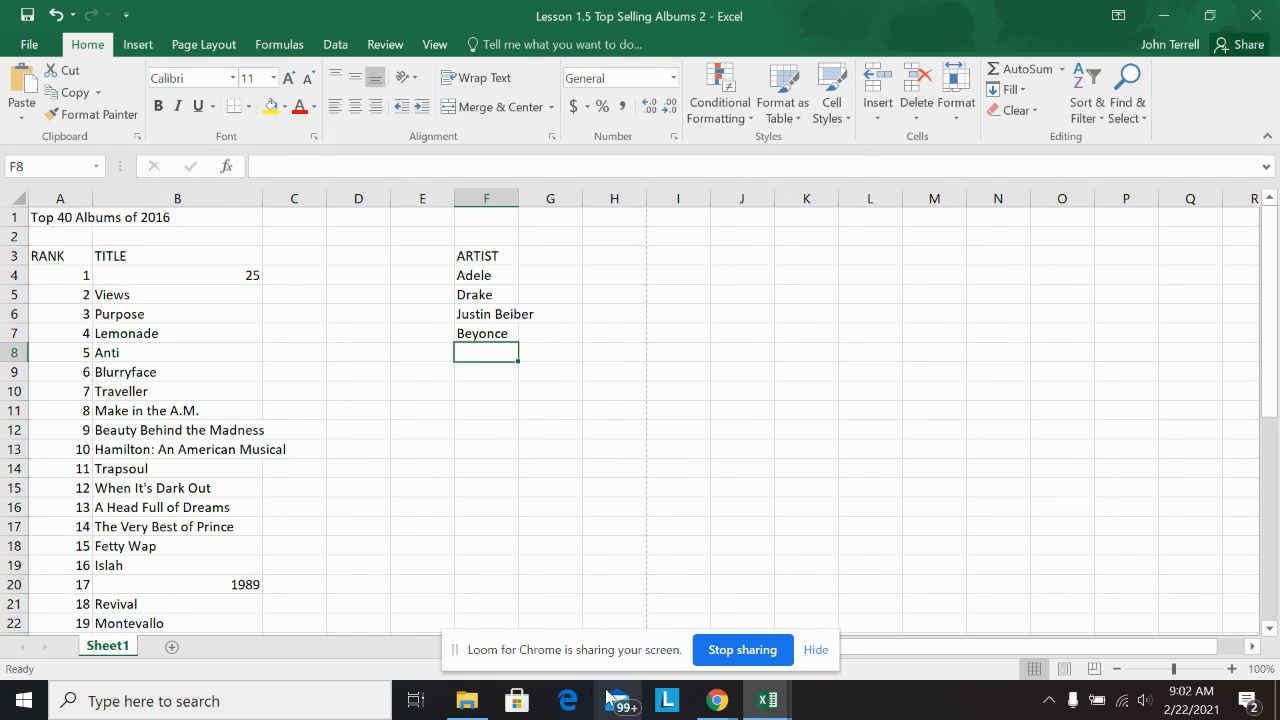